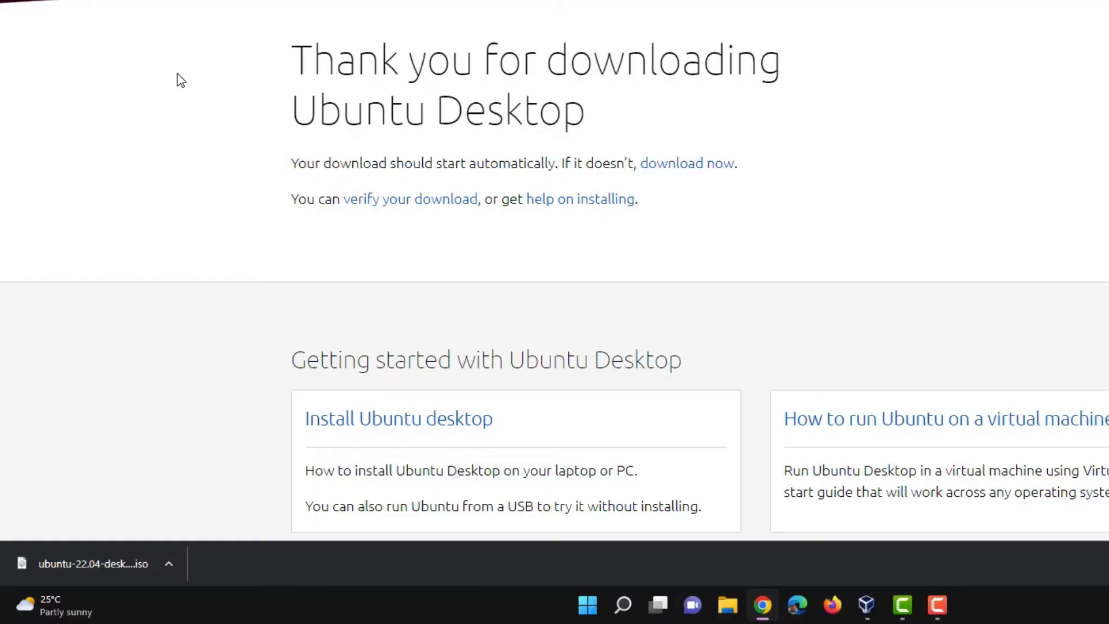
mouse_move(188, 113)
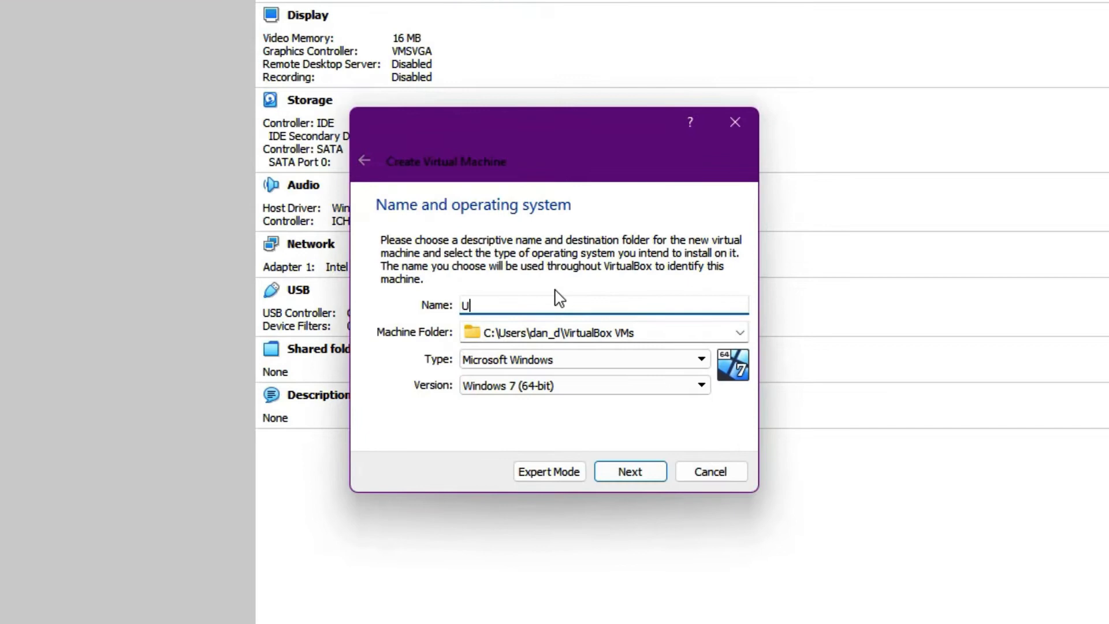
Name the new Linux machine 'Ubuntu GetCyber' and allot 12730 MB of memory
type("buntu GetC")
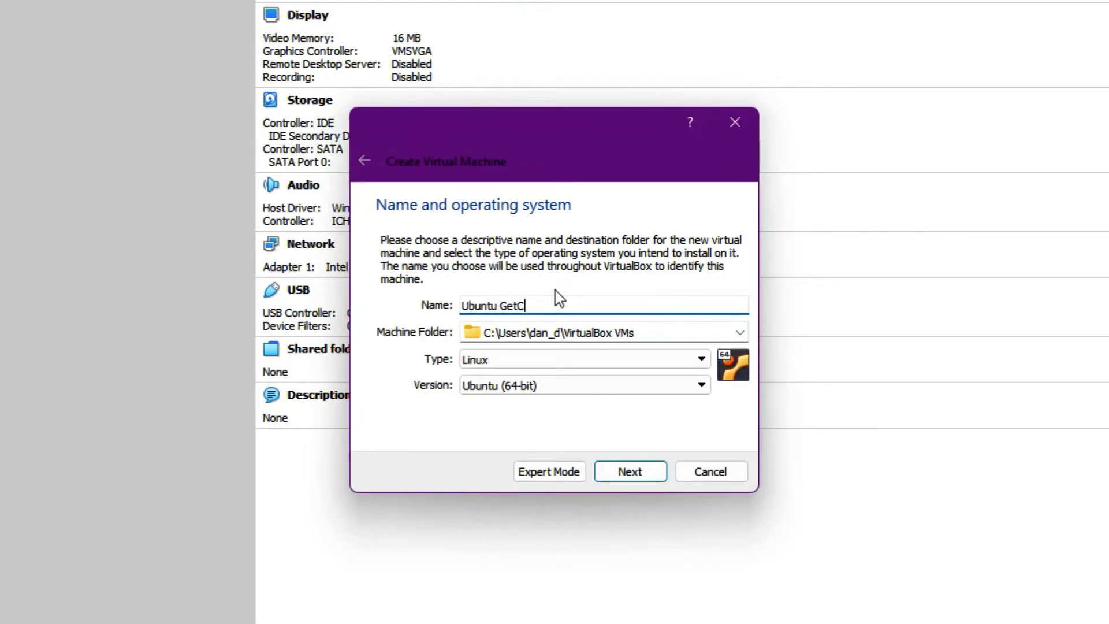
type("yber")
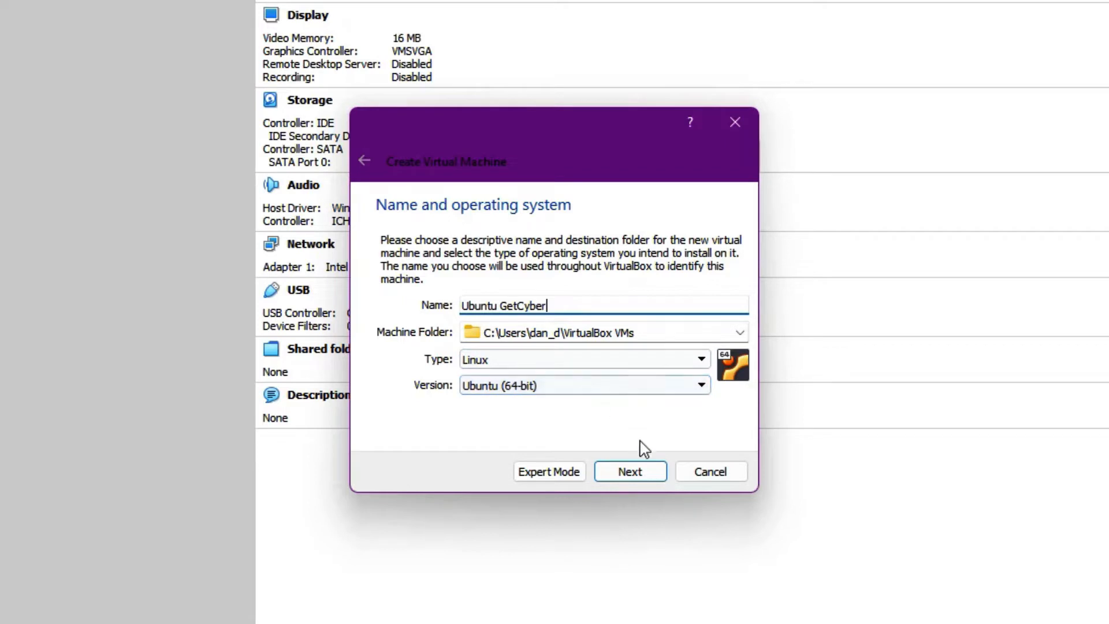
left_click(629, 471)
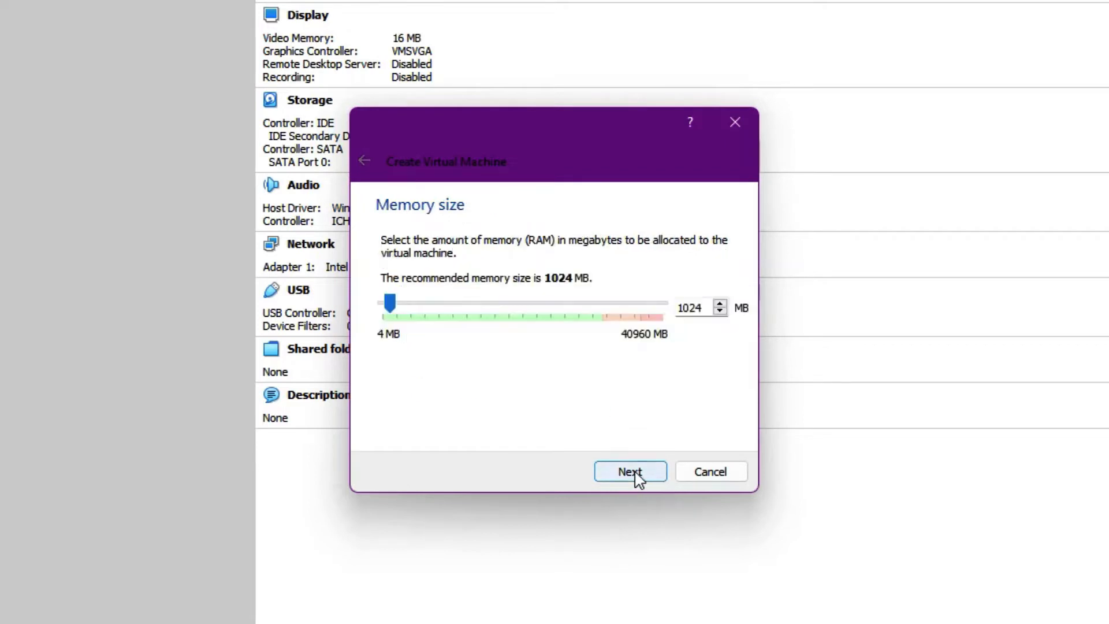
mouse_move(389, 306)
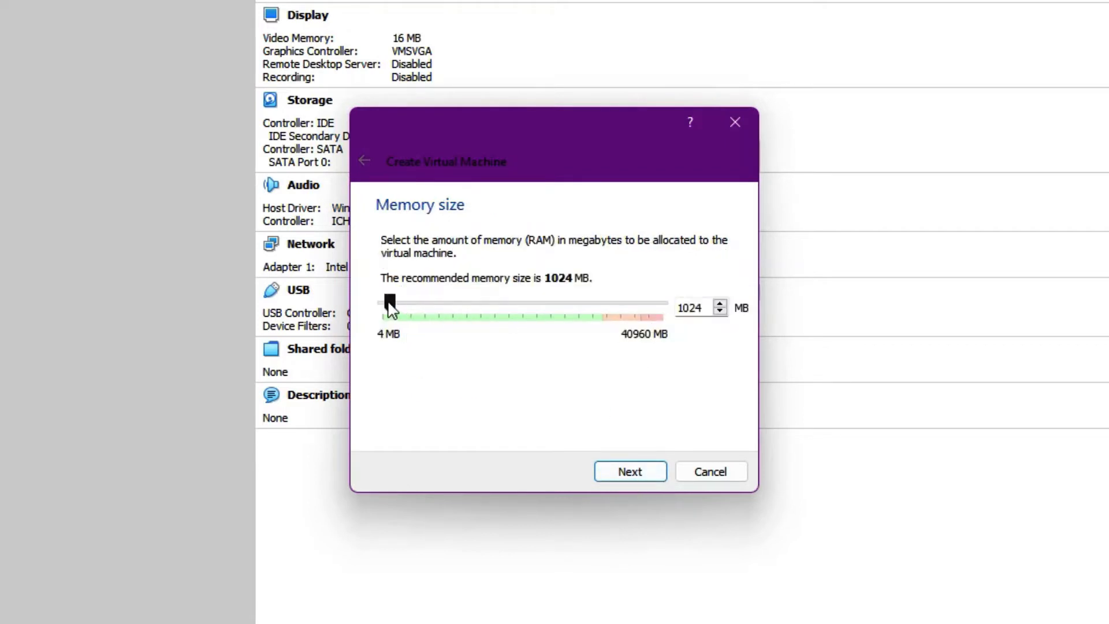
left_click_drag(387, 300, 438, 300)
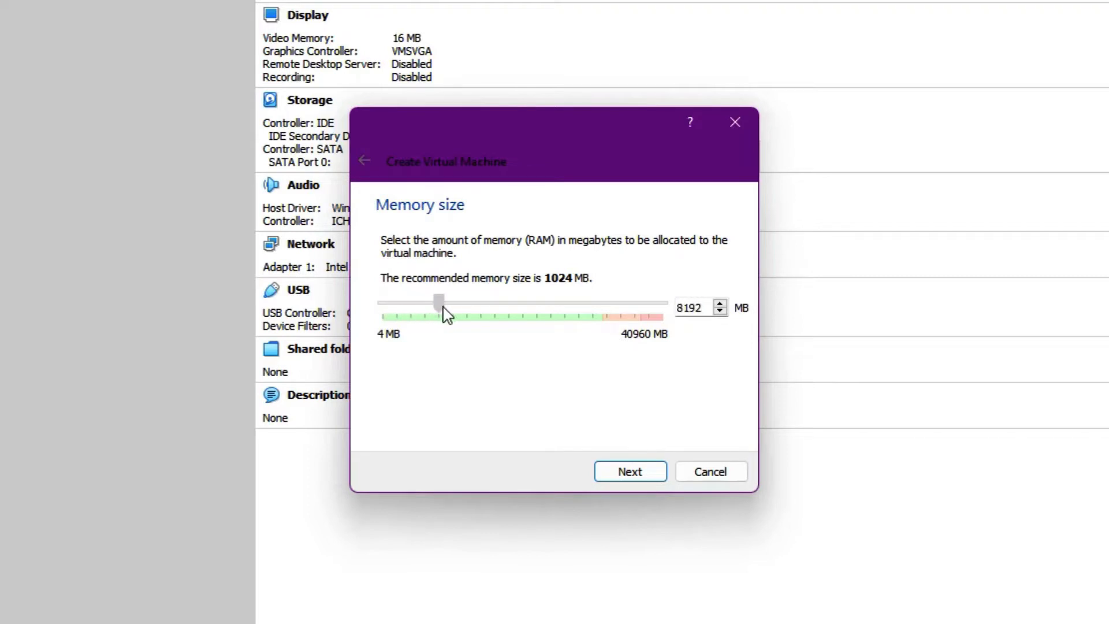
left_click_drag(437, 300, 453, 300)
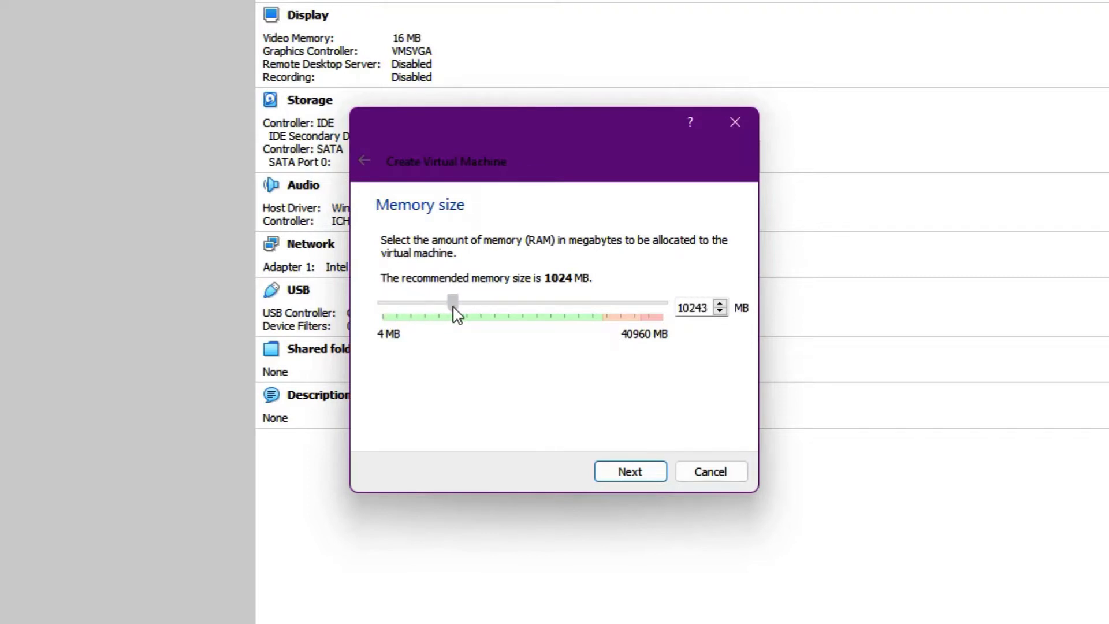
left_click_drag(453, 299, 464, 299)
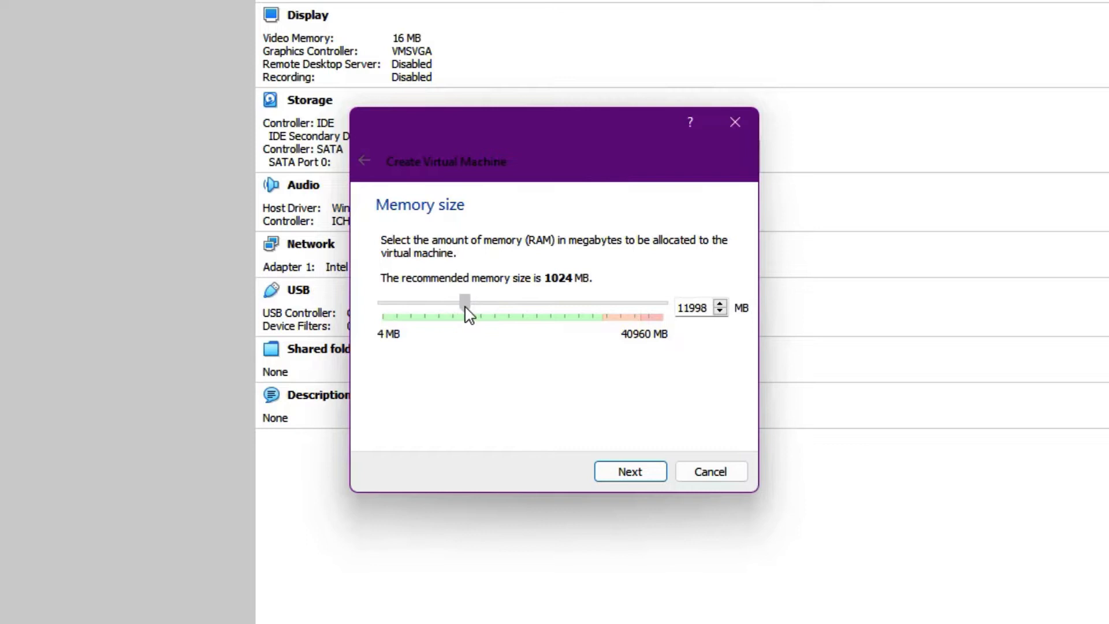
left_click_drag(463, 302, 469, 299)
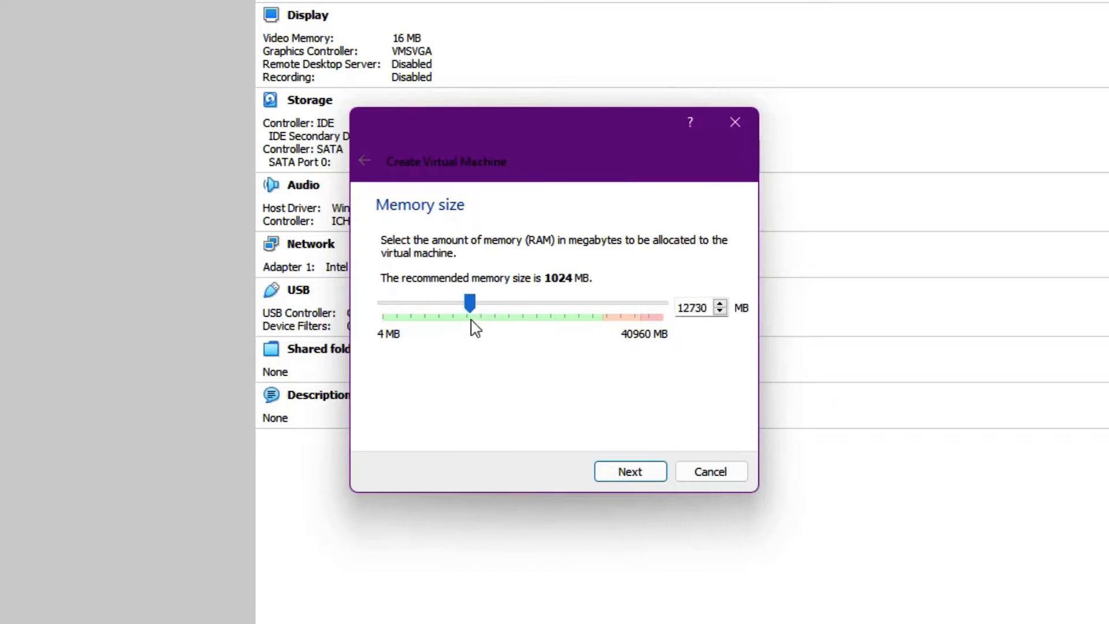
Add a new 45.30 GB dynamically allocated VDI disk and create the machine
left_click(629, 471)
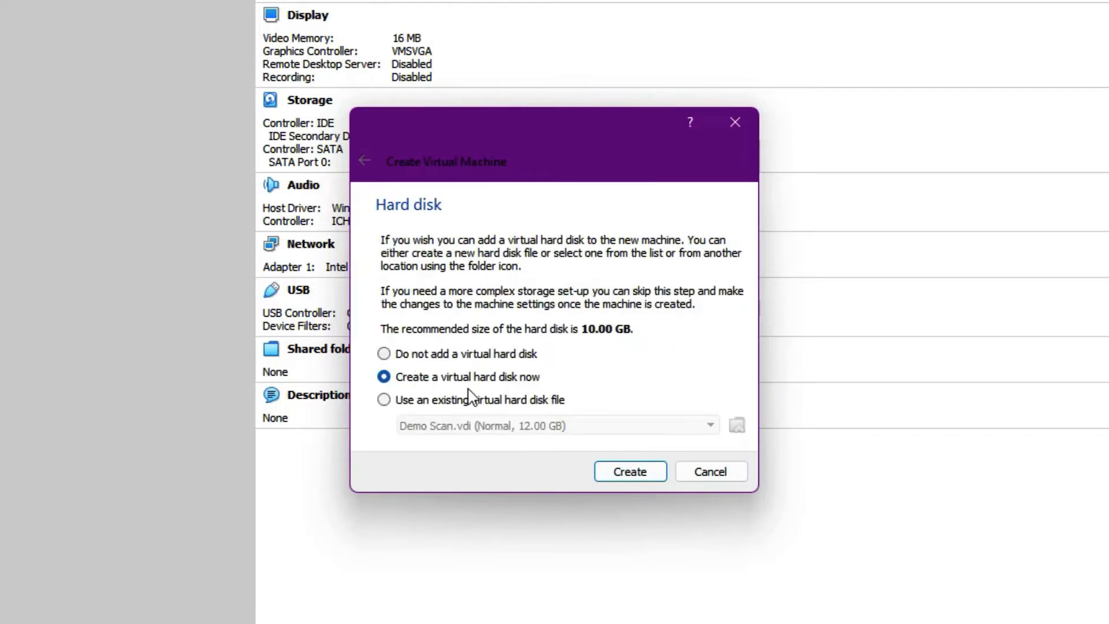
left_click(629, 471)
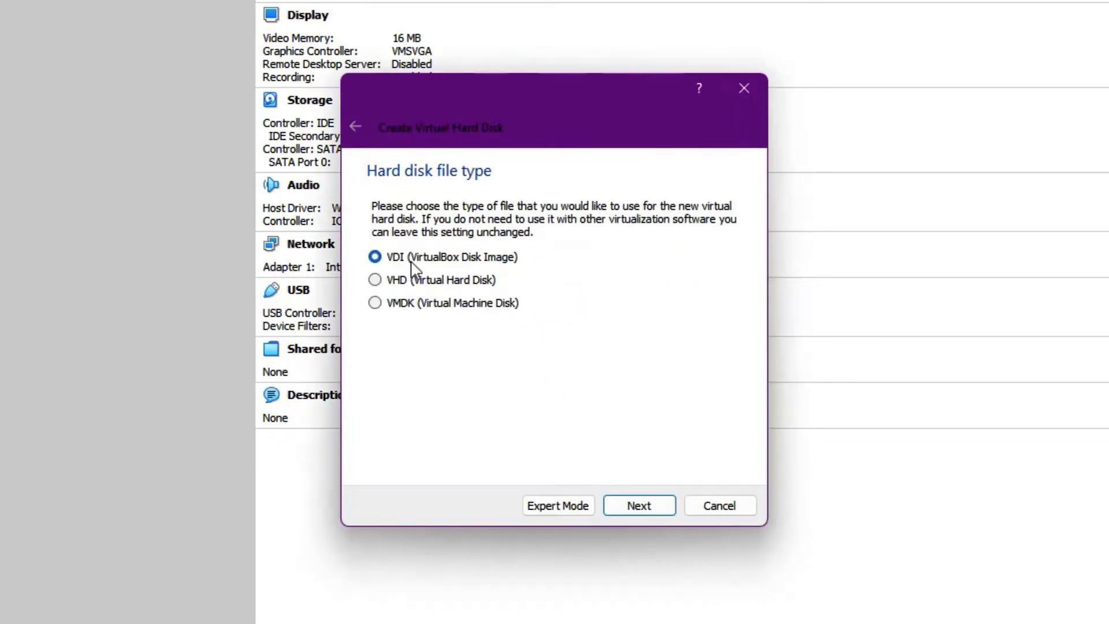
mouse_move(456, 274)
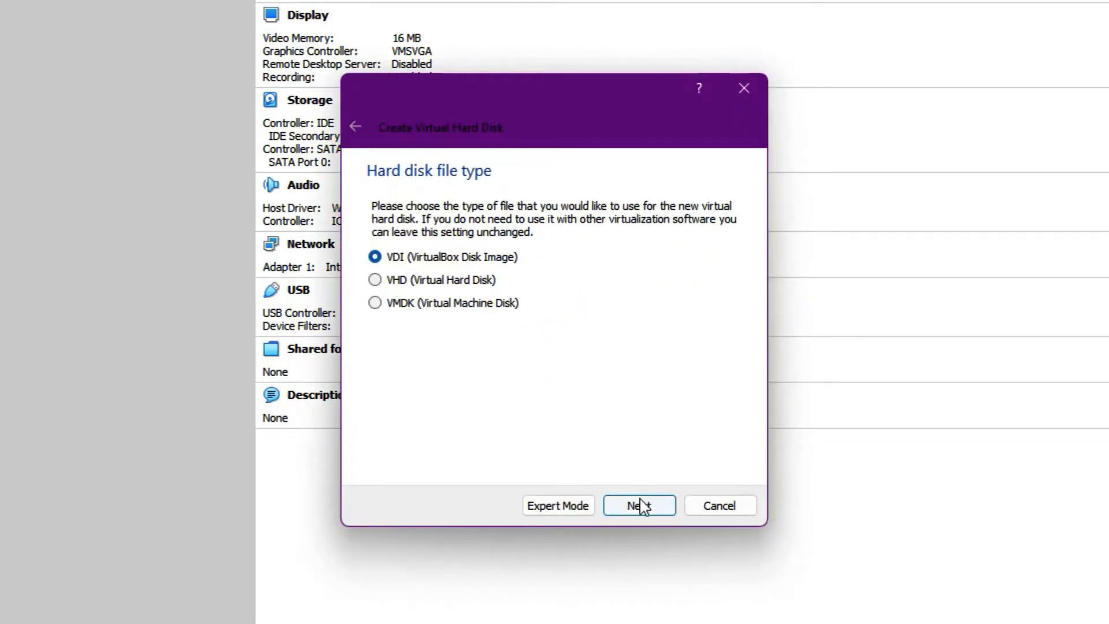
left_click(637, 505)
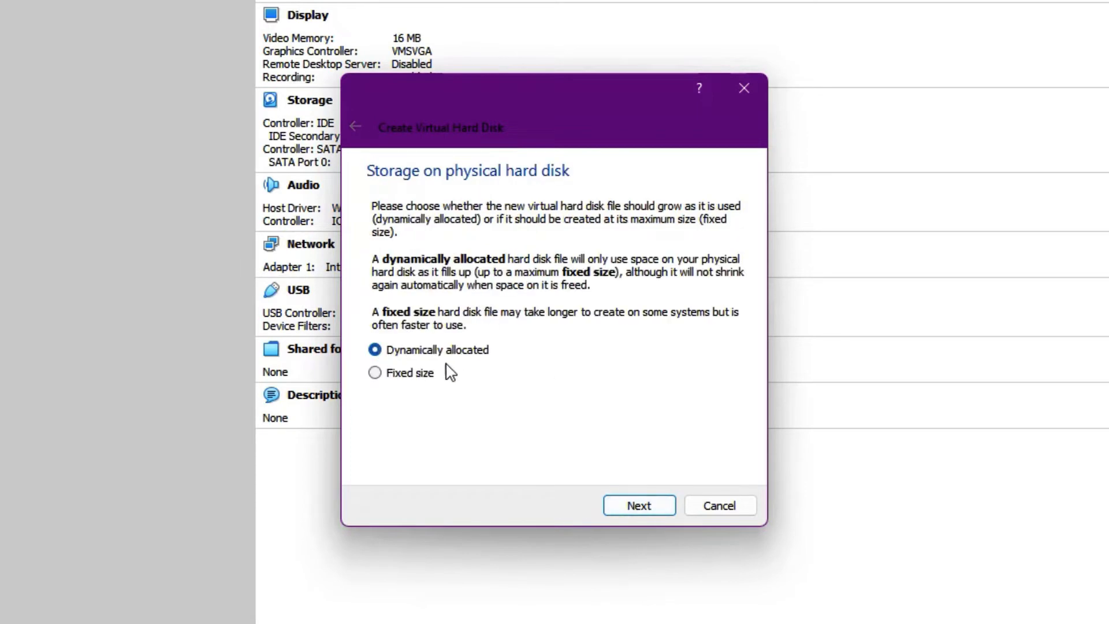
mouse_move(638, 505)
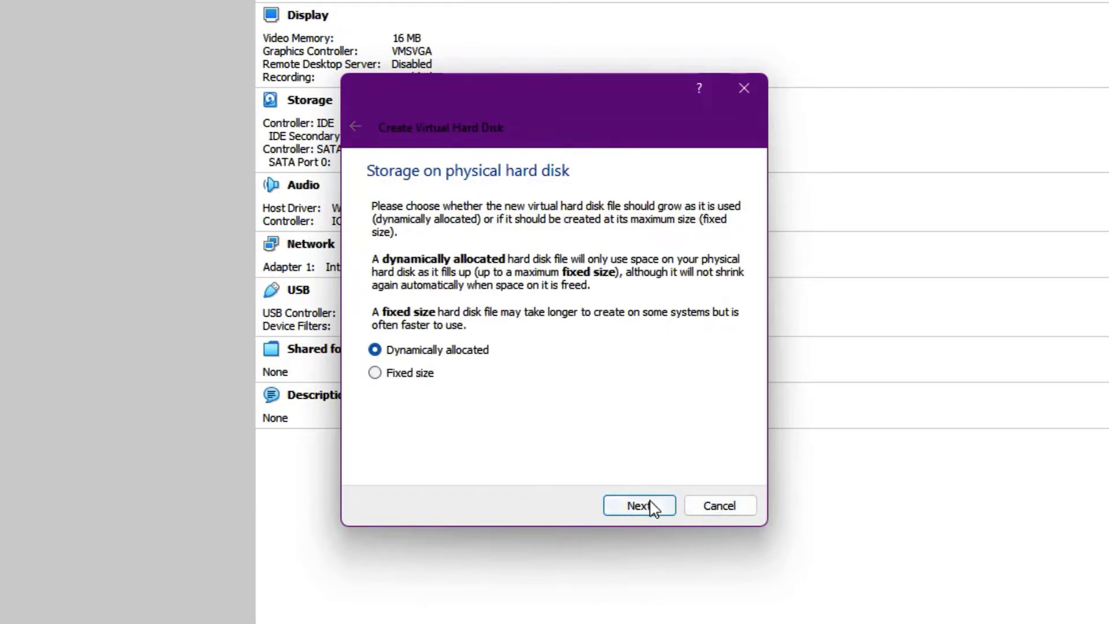
left_click(637, 505)
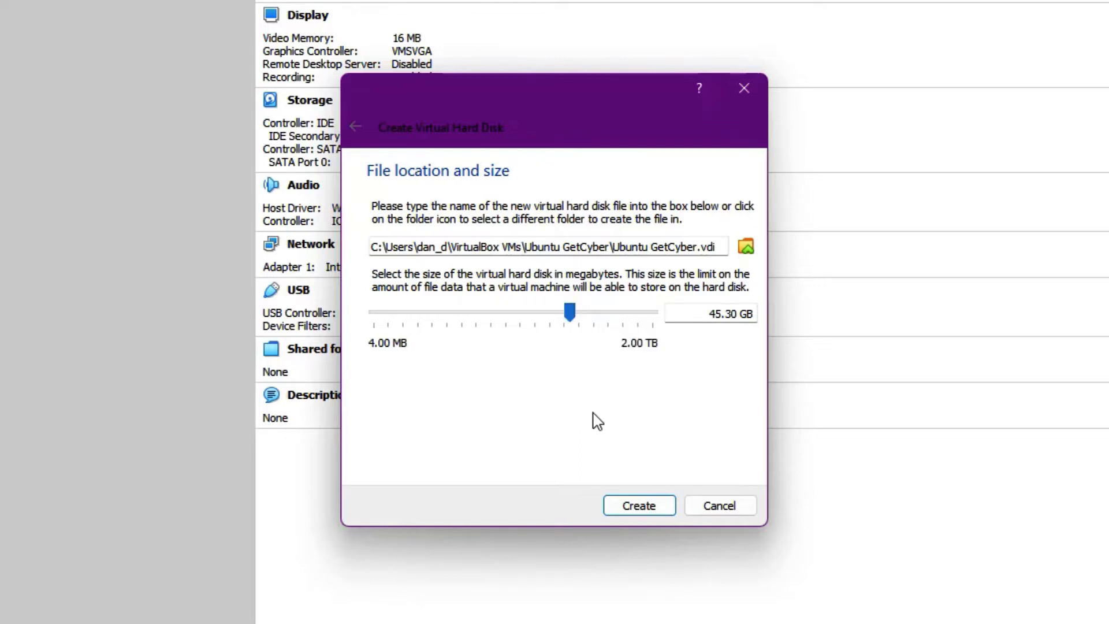
left_click(636, 504)
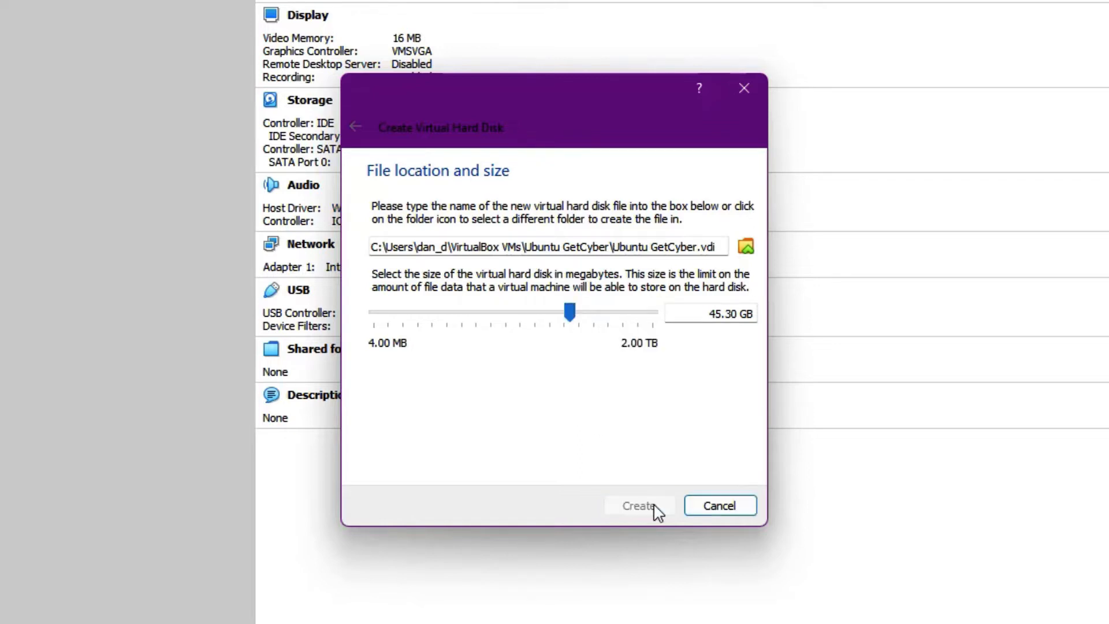
left_click(637, 505)
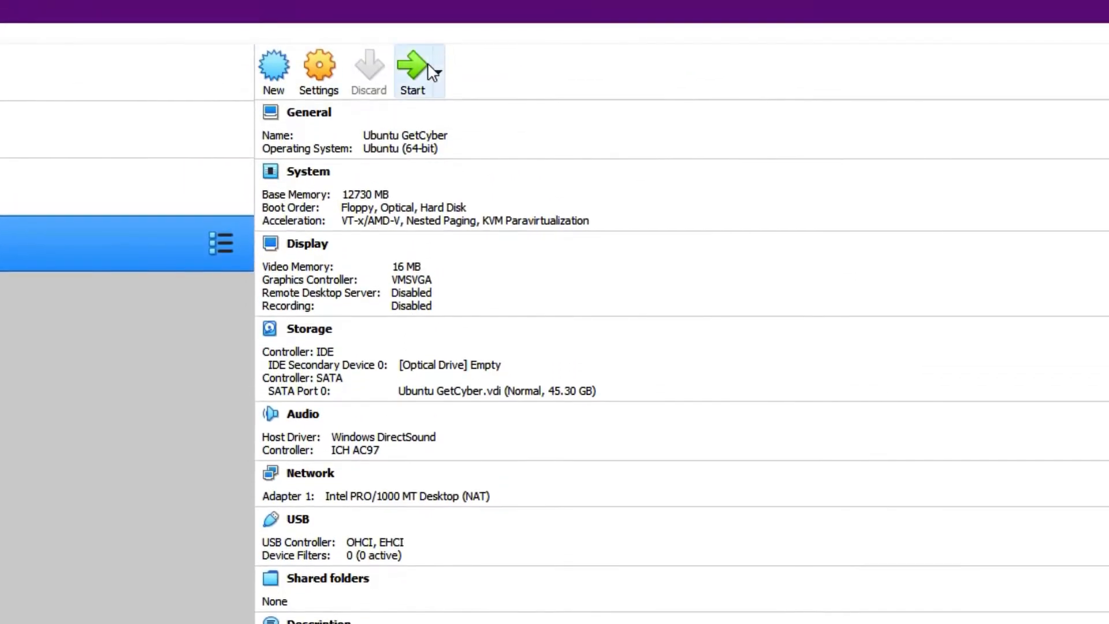
Boot Ubuntu GetCyber using ubuntu-22.04-desktop-amd64.iso from Downloads as the start-up disk
left_click(412, 67)
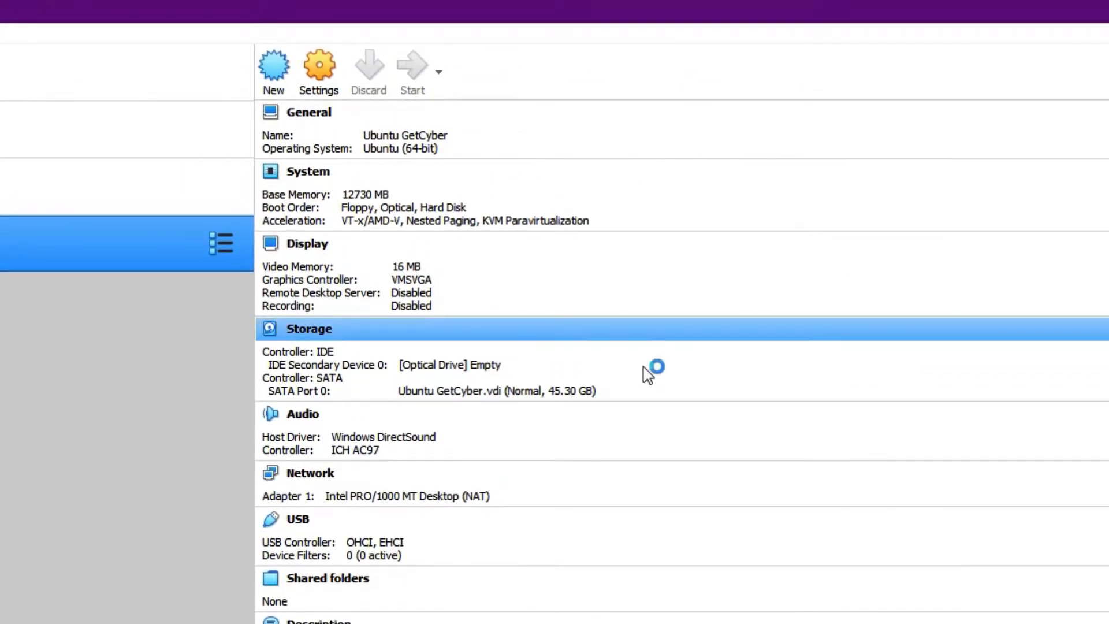
left_click(411, 67)
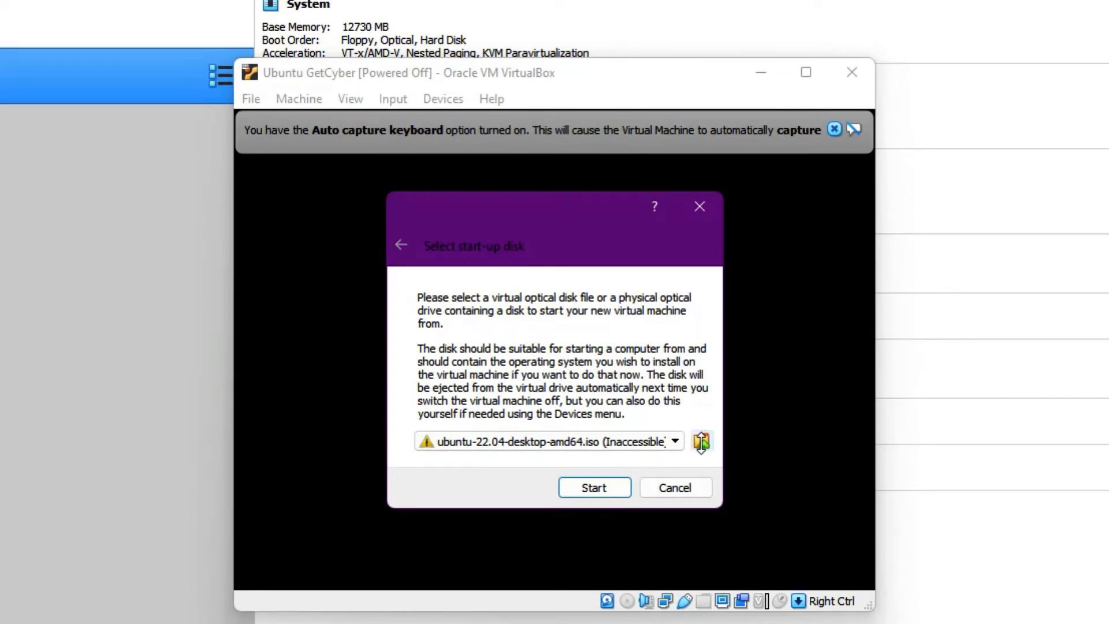
left_click(701, 441)
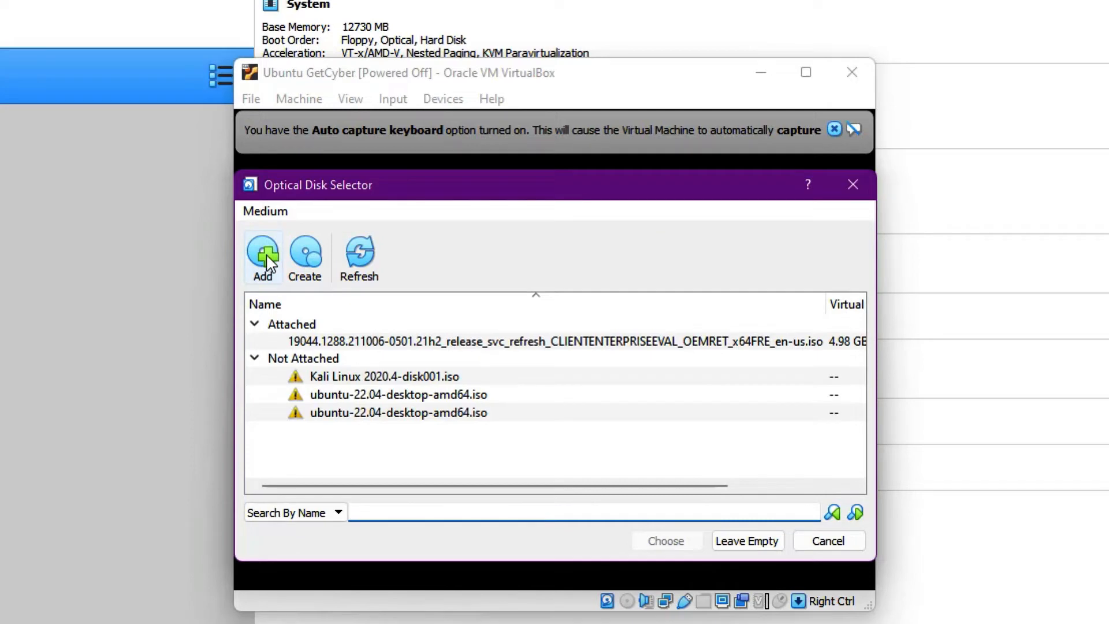
left_click(262, 258)
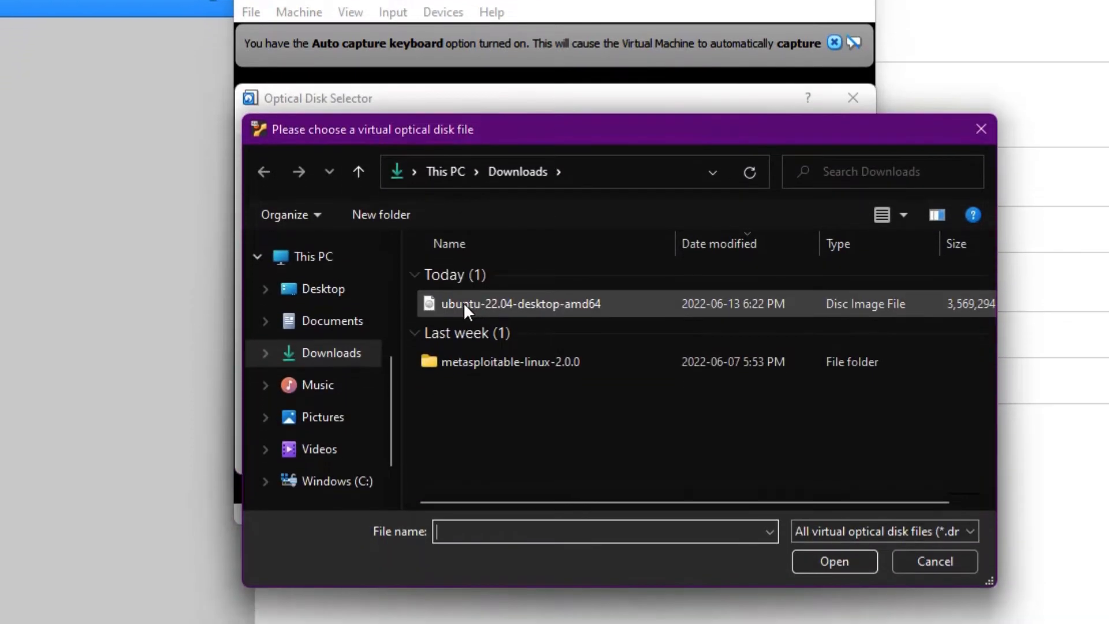
mouse_move(485, 313)
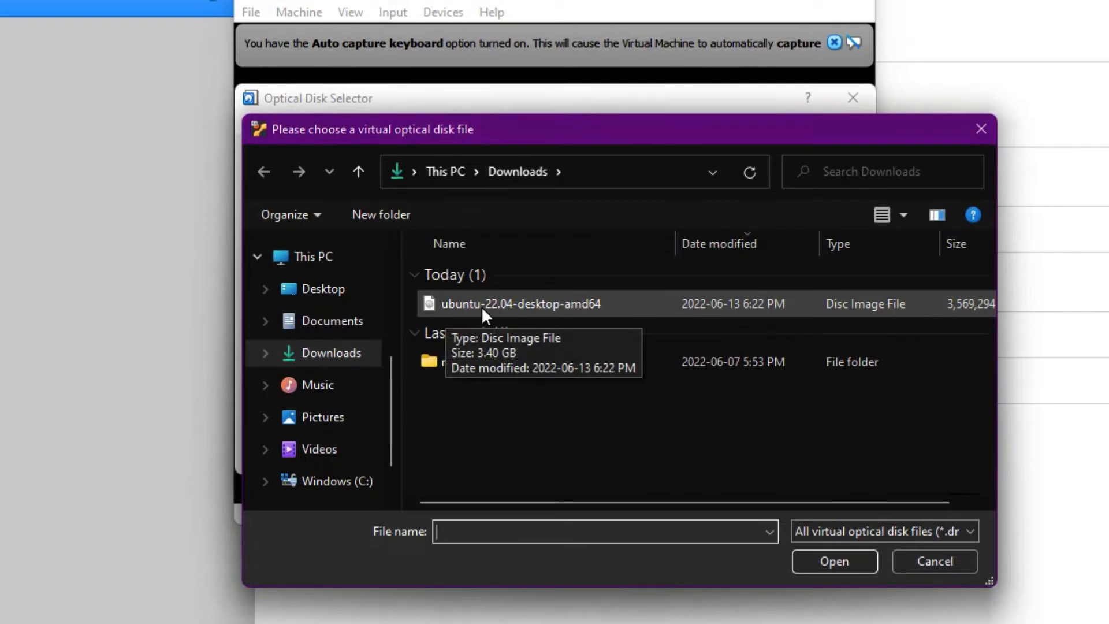
mouse_move(506, 309)
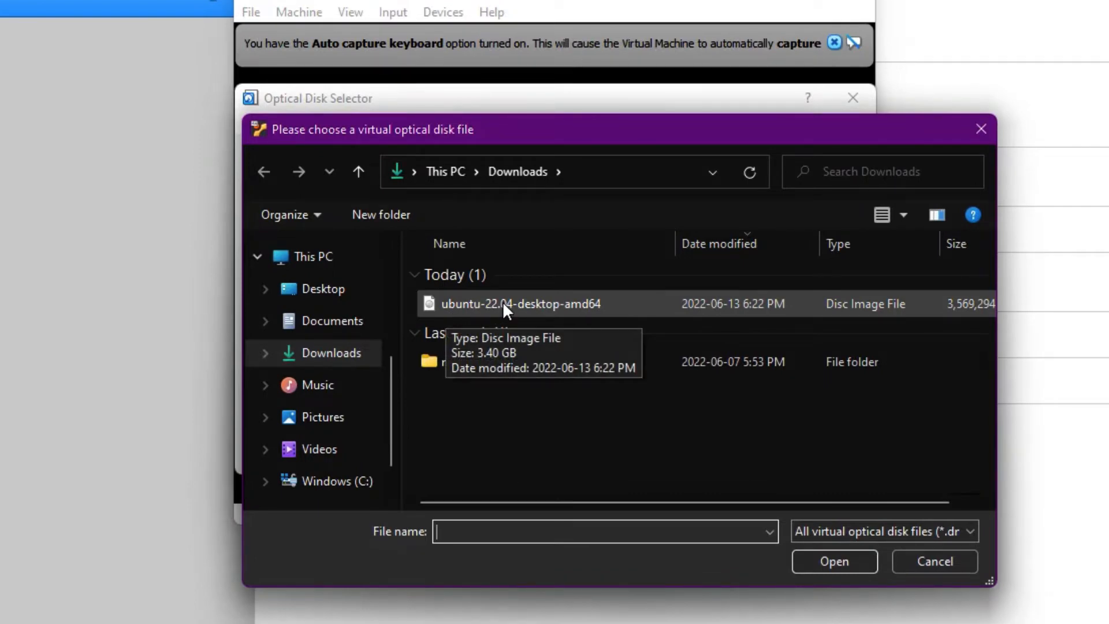
left_click(520, 303)
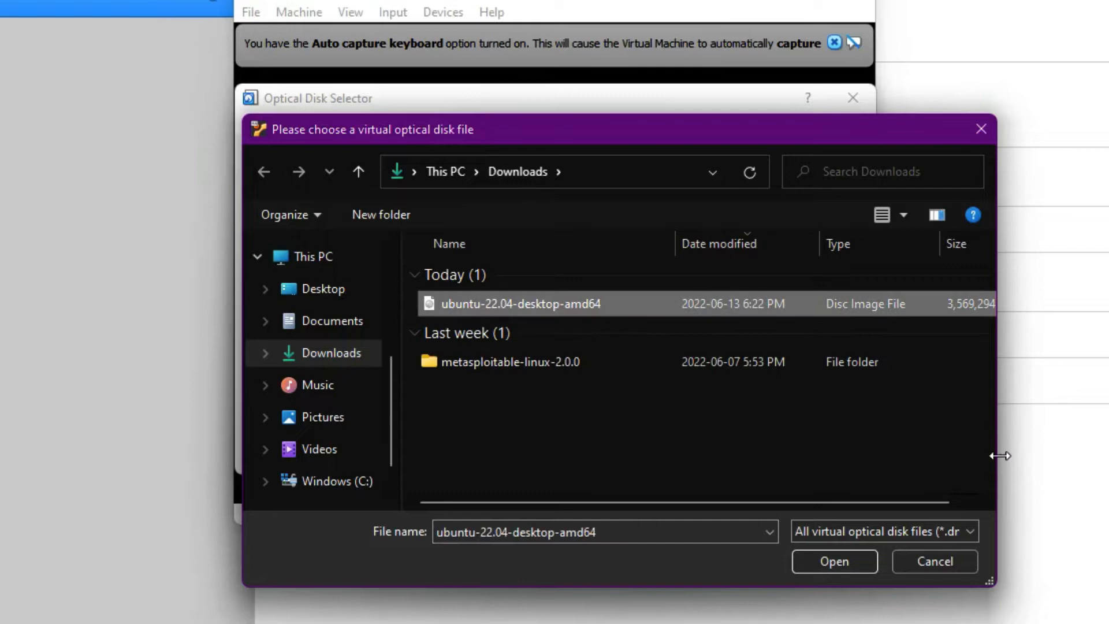
left_click(834, 561)
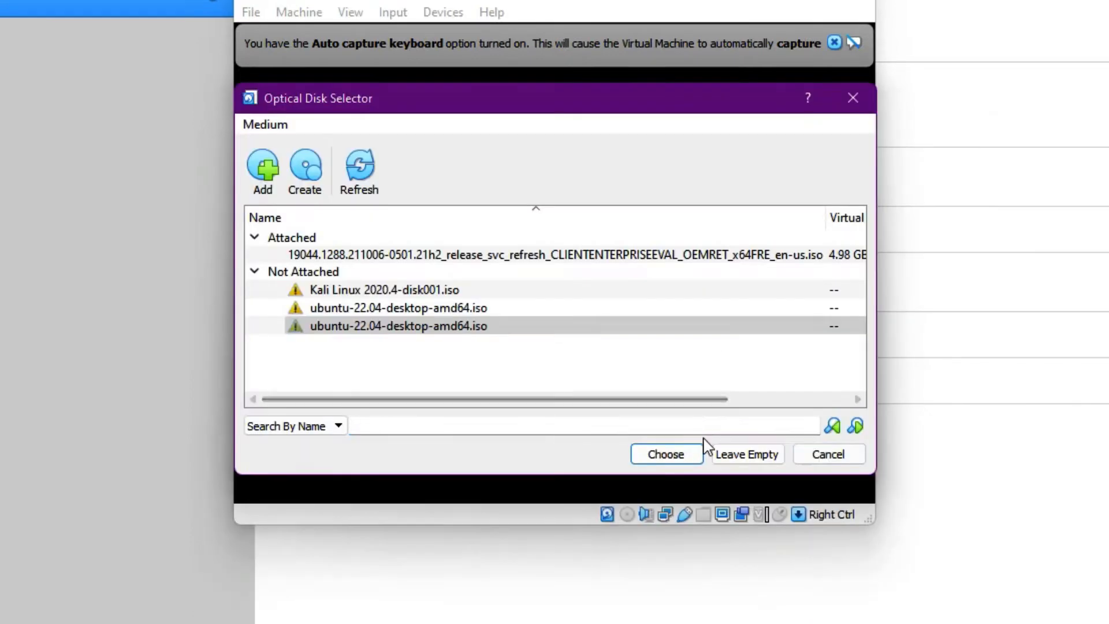
left_click(664, 453)
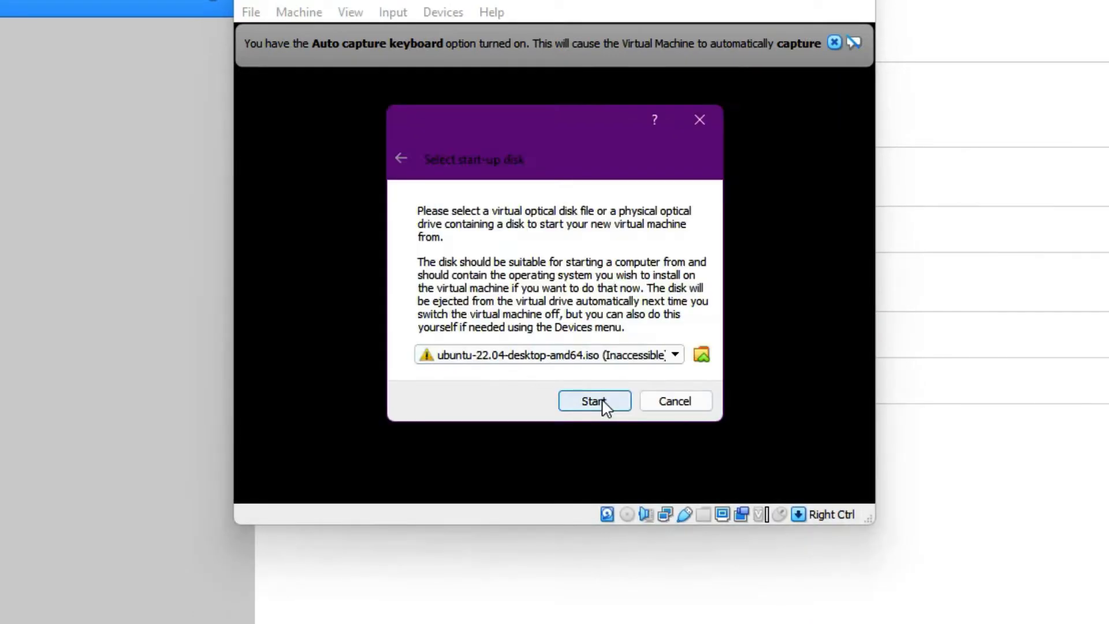
left_click(593, 401)
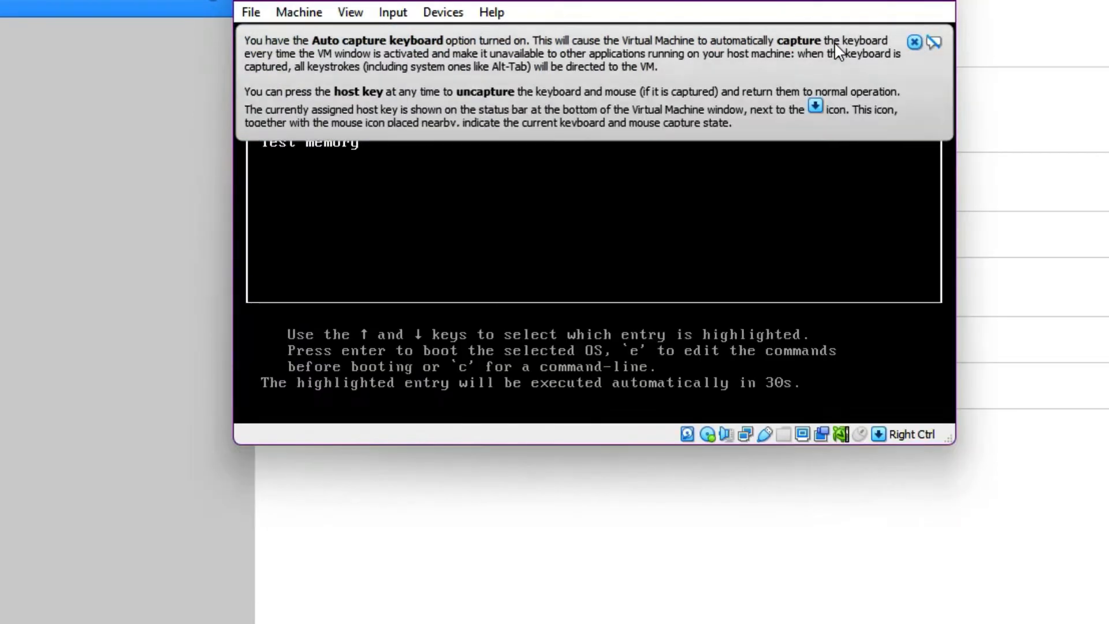
left_click(914, 42)
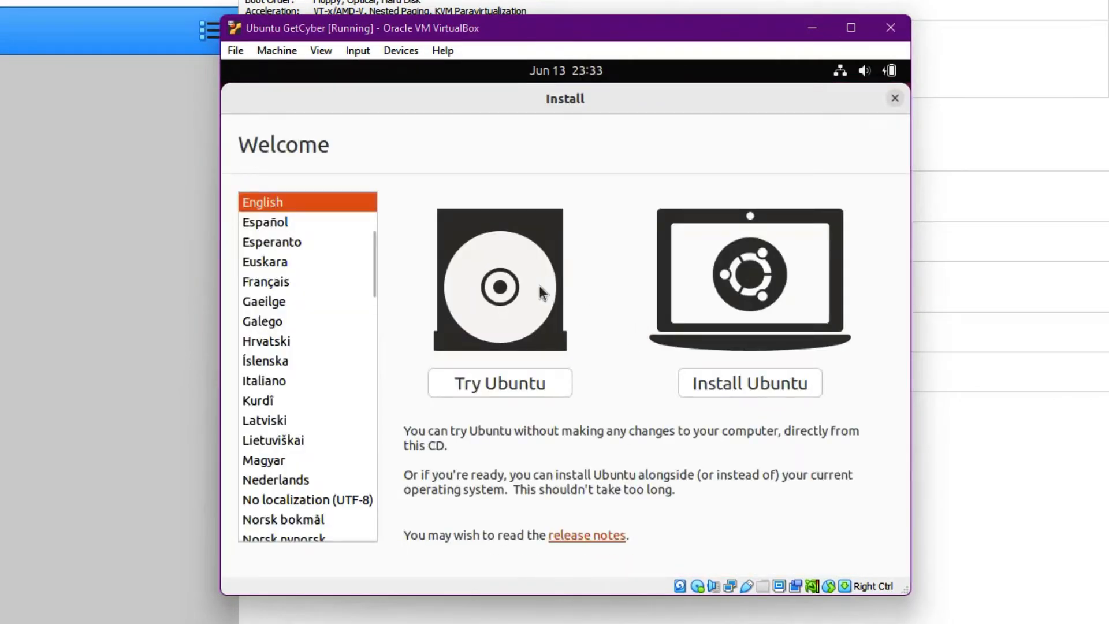
mouse_move(749, 382)
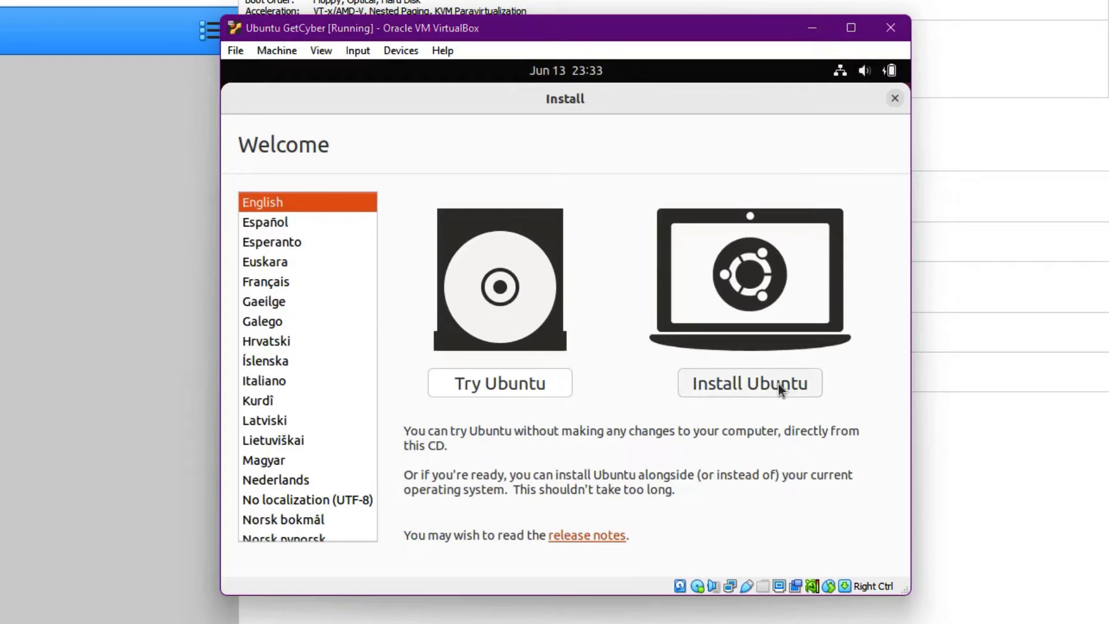
Install Ubuntu with third-party software, erasing the disk and keeping Toronto as location
left_click(749, 382)
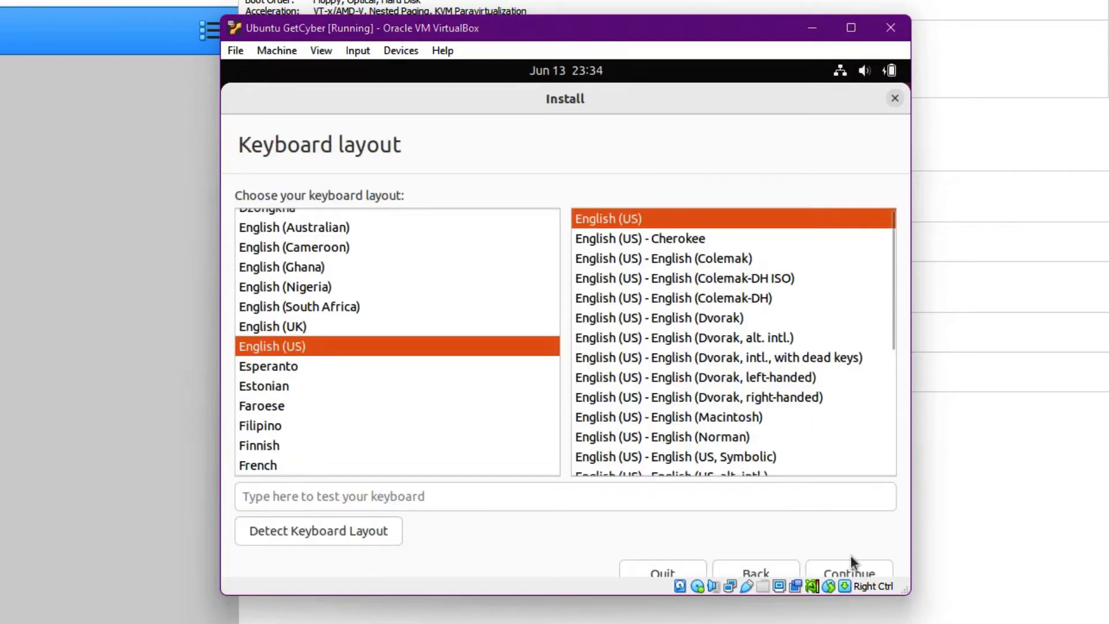
left_click(848, 573)
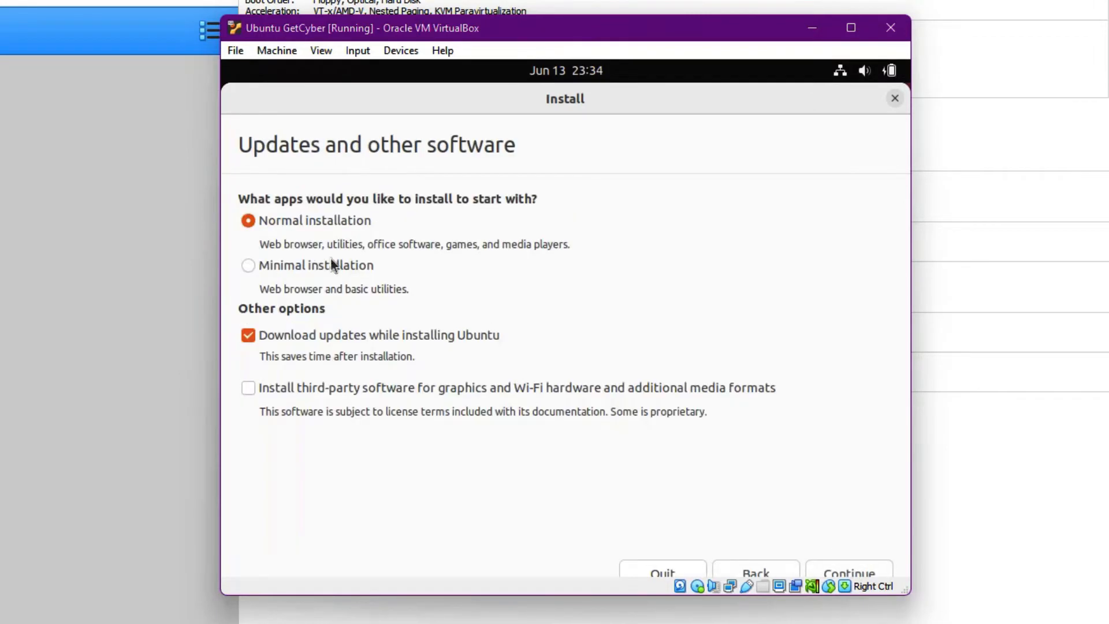
mouse_move(296, 399)
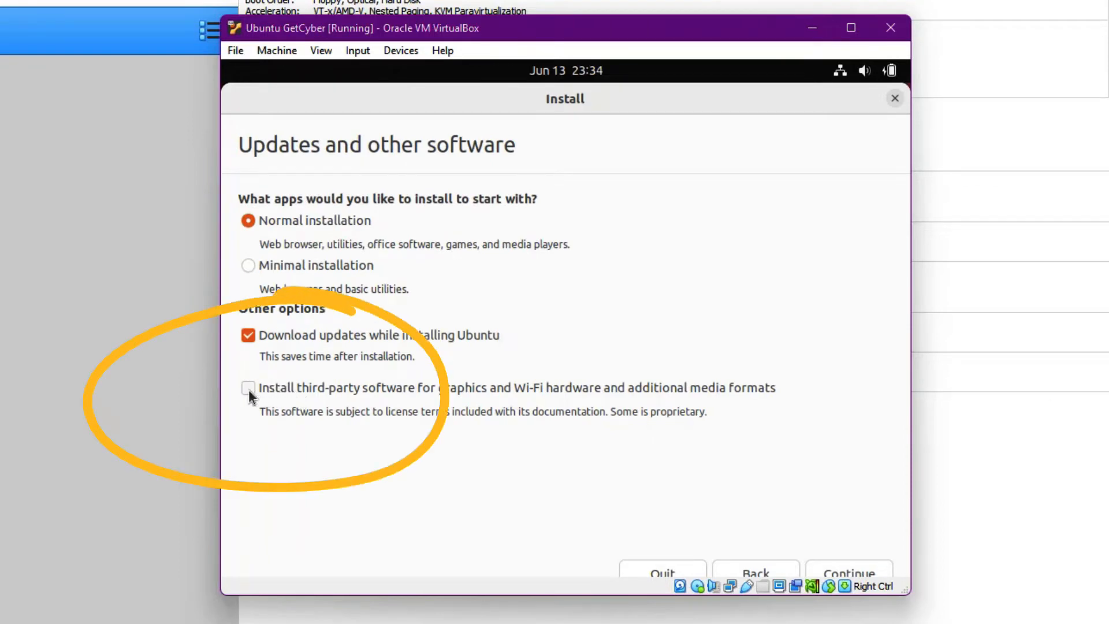
left_click(247, 387)
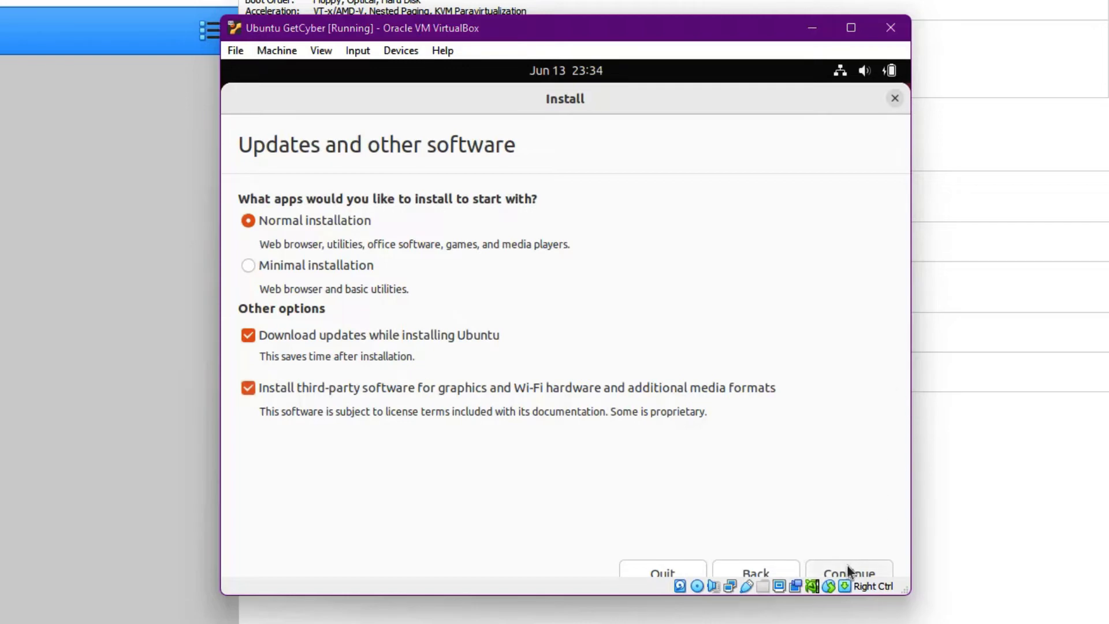
left_click(847, 572)
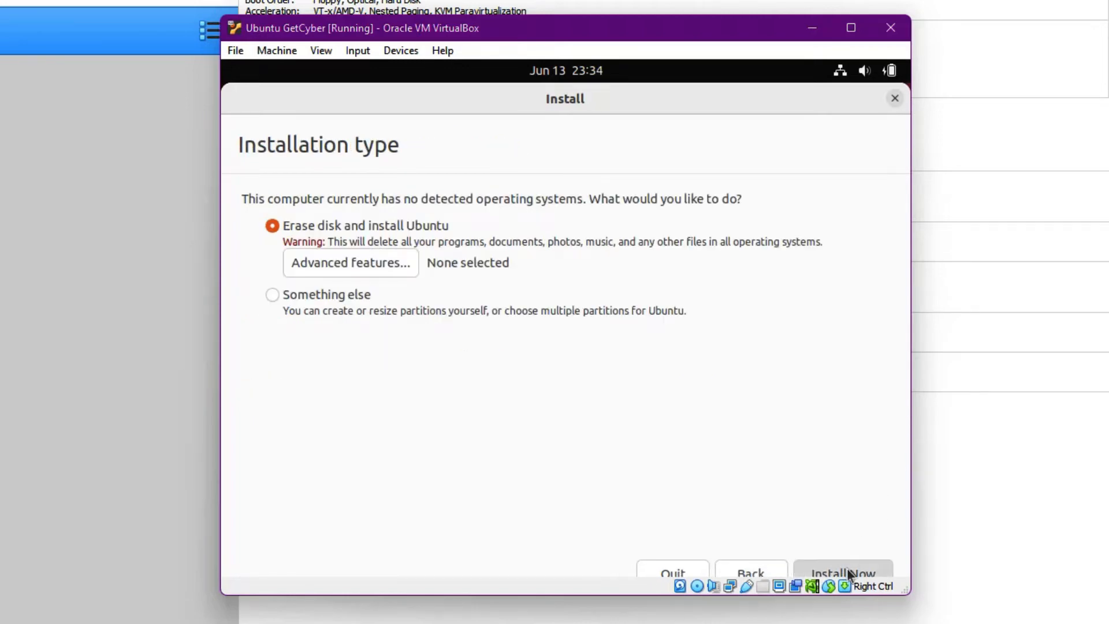
left_click(843, 573)
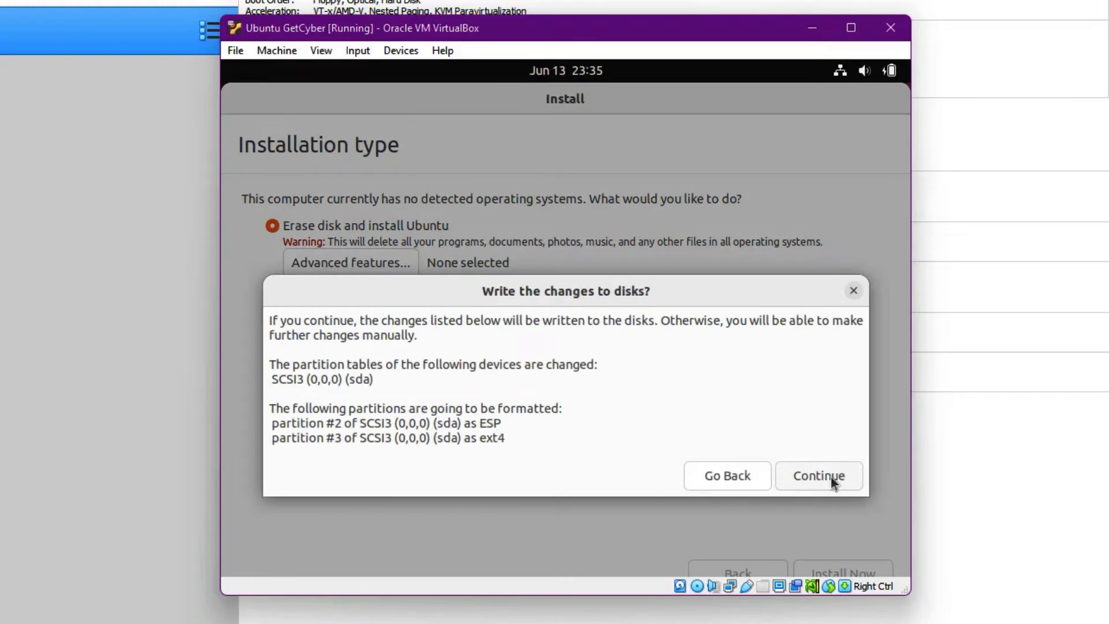
left_click(817, 475)
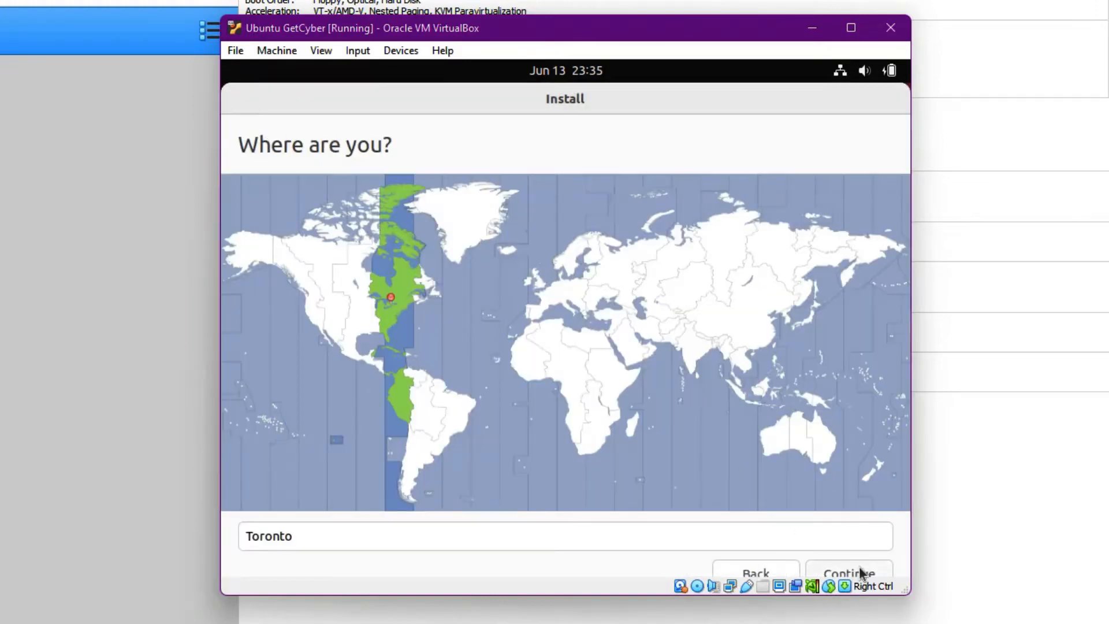
left_click(848, 573)
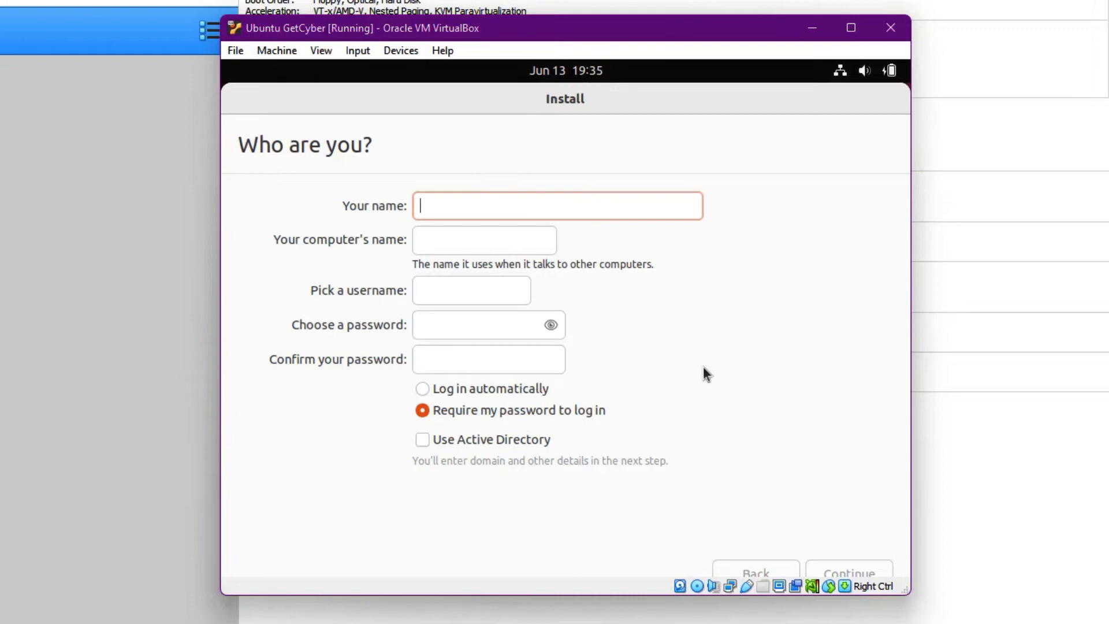
Create the GetCyber account with its password and start the installation
type("Get")
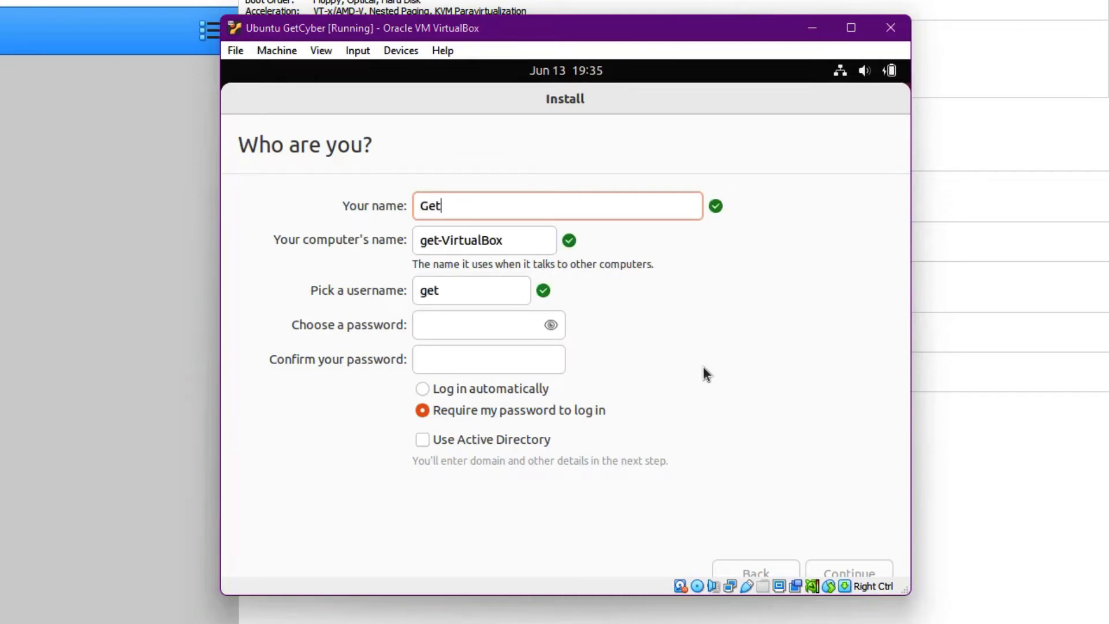
type("Cyber")
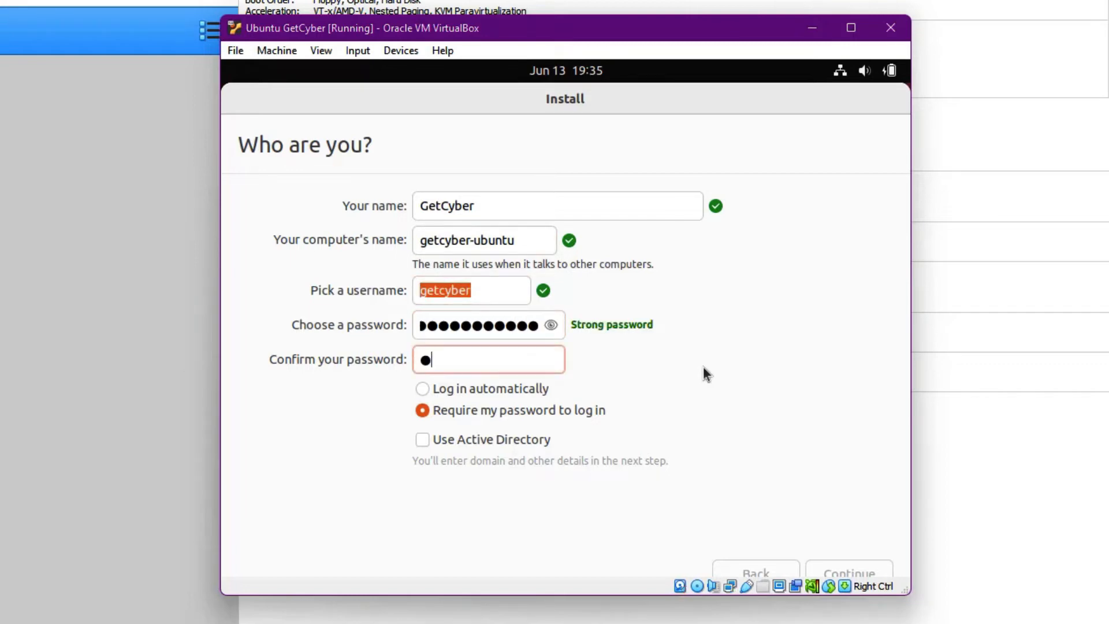
type("password")
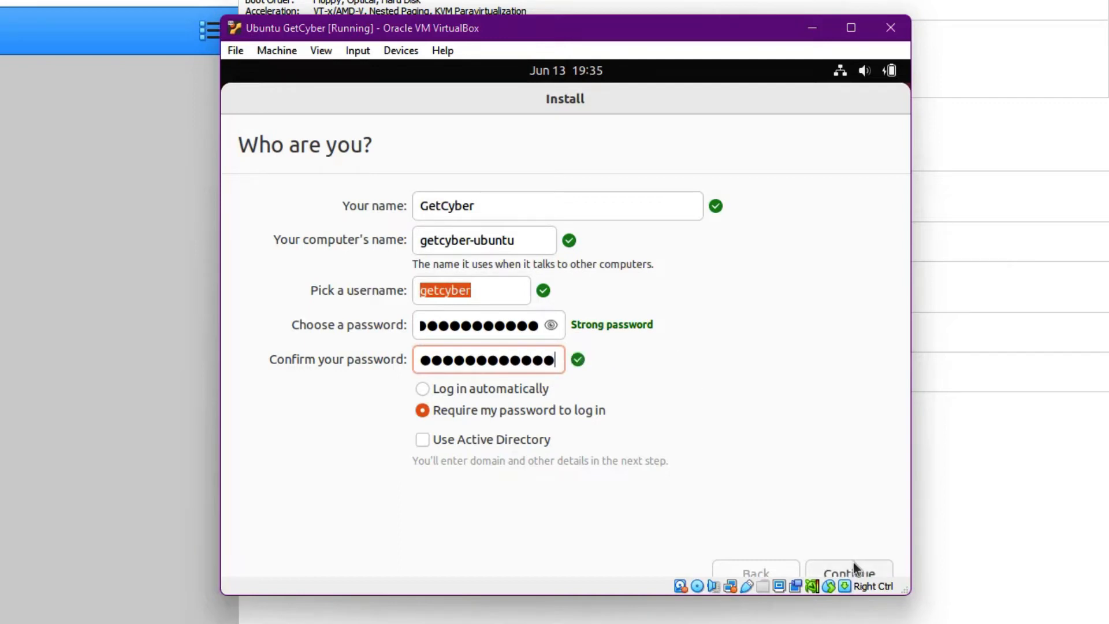
left_click(848, 573)
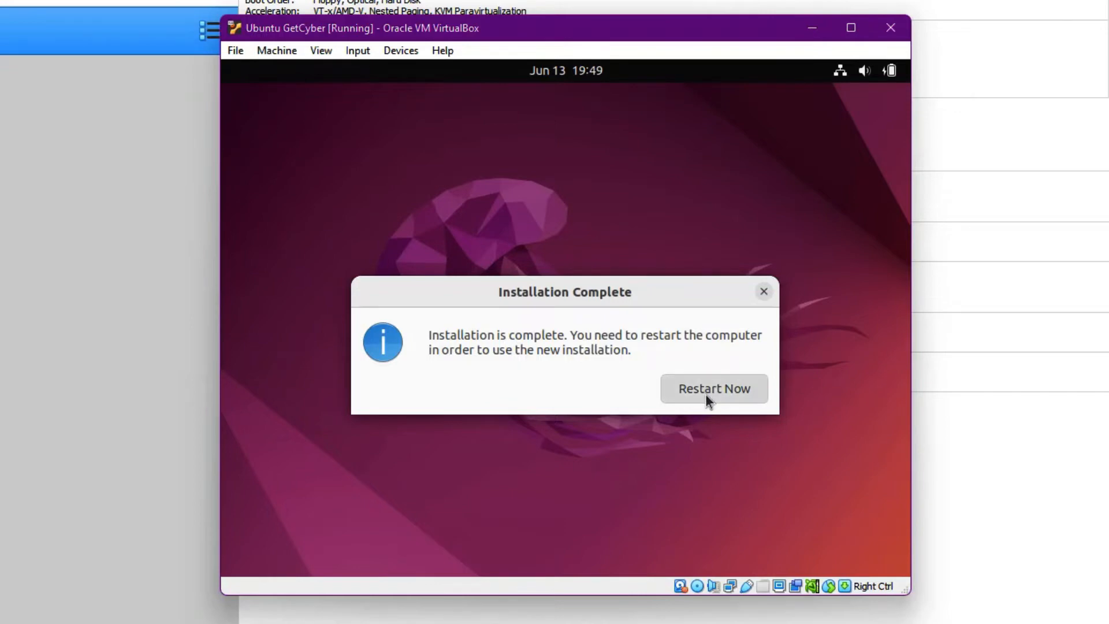
Restart the Ubuntu VM, power it off, close its window and quit VirtualBox
left_click(713, 388)
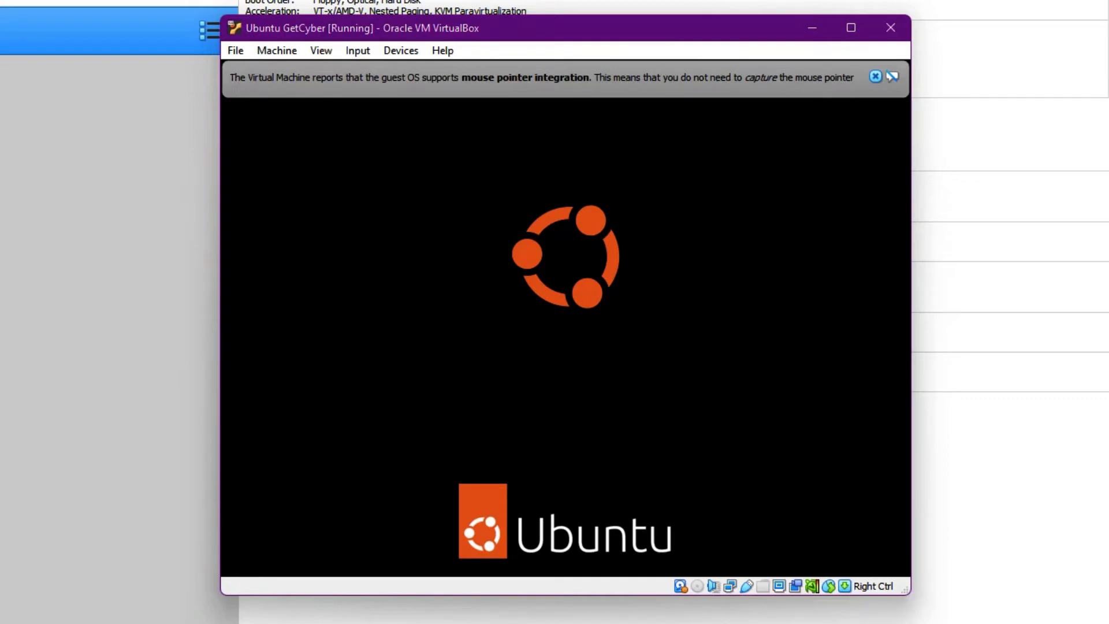
left_click(876, 76)
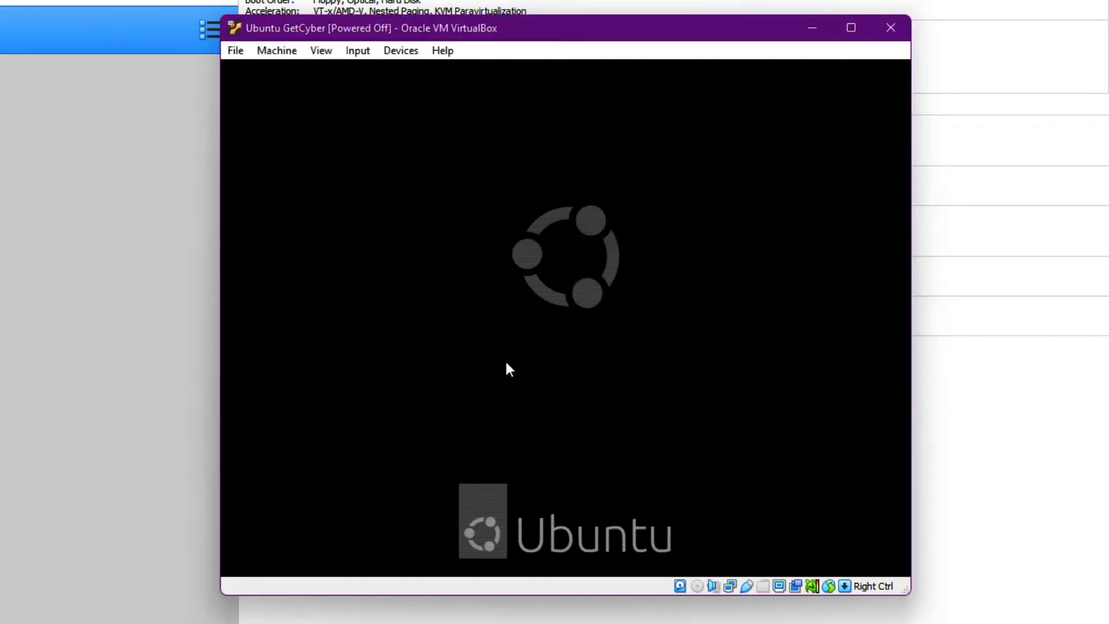
left_click(889, 28)
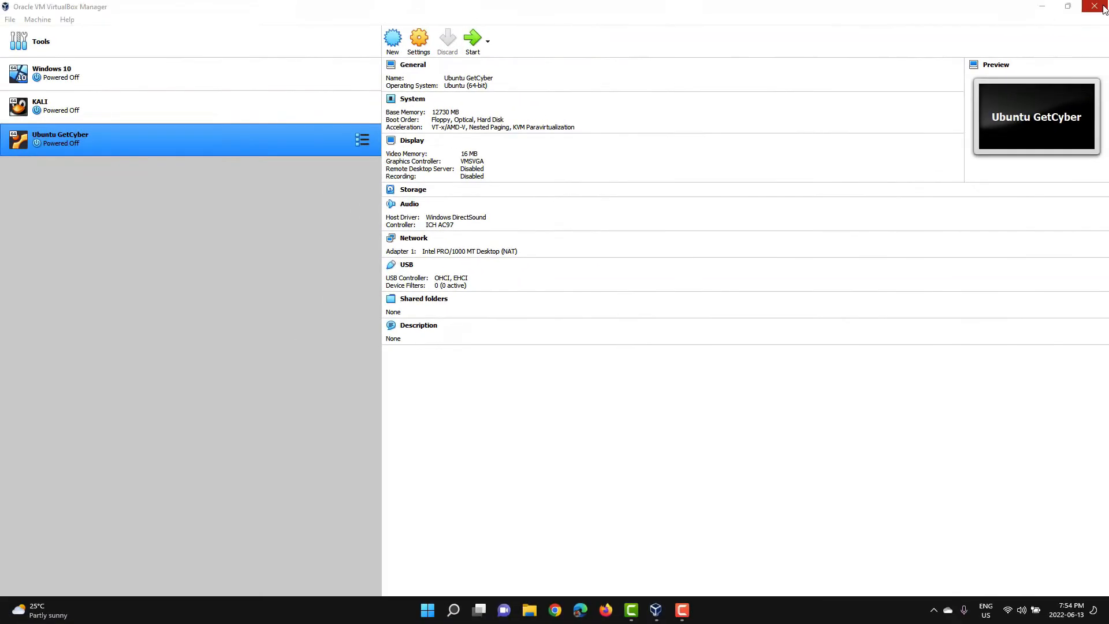
left_click(1100, 6)
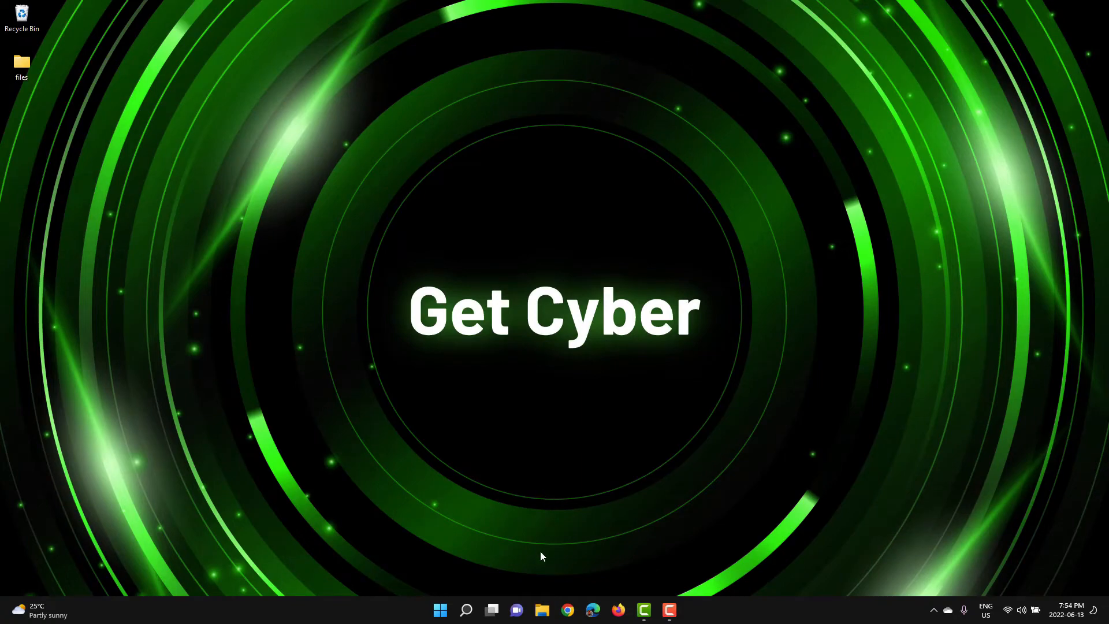
left_click(465, 609)
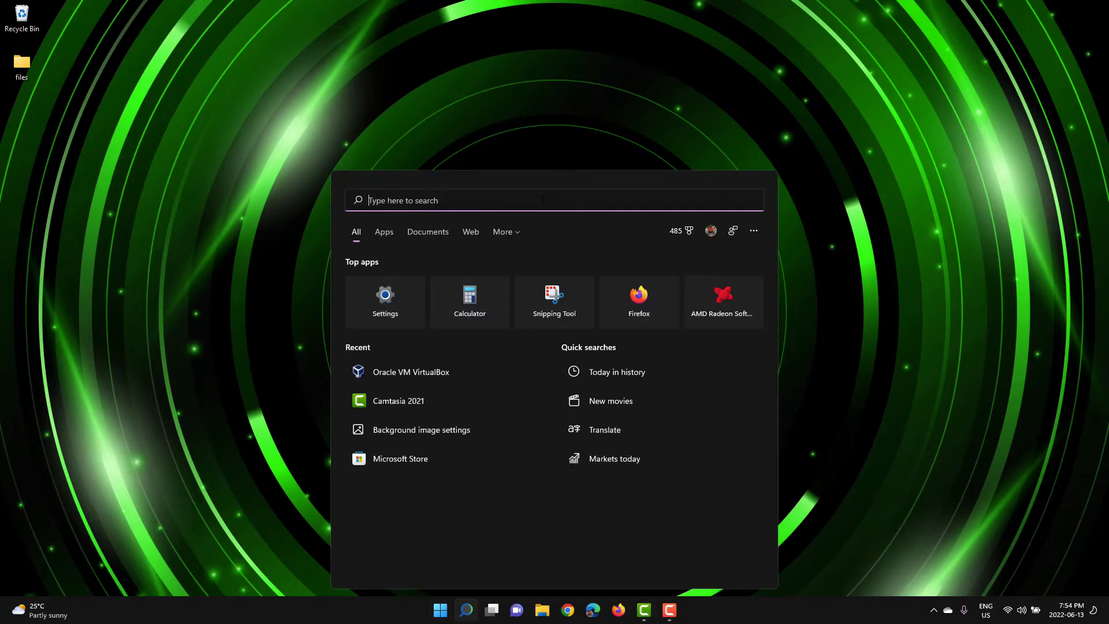
type("control Panel")
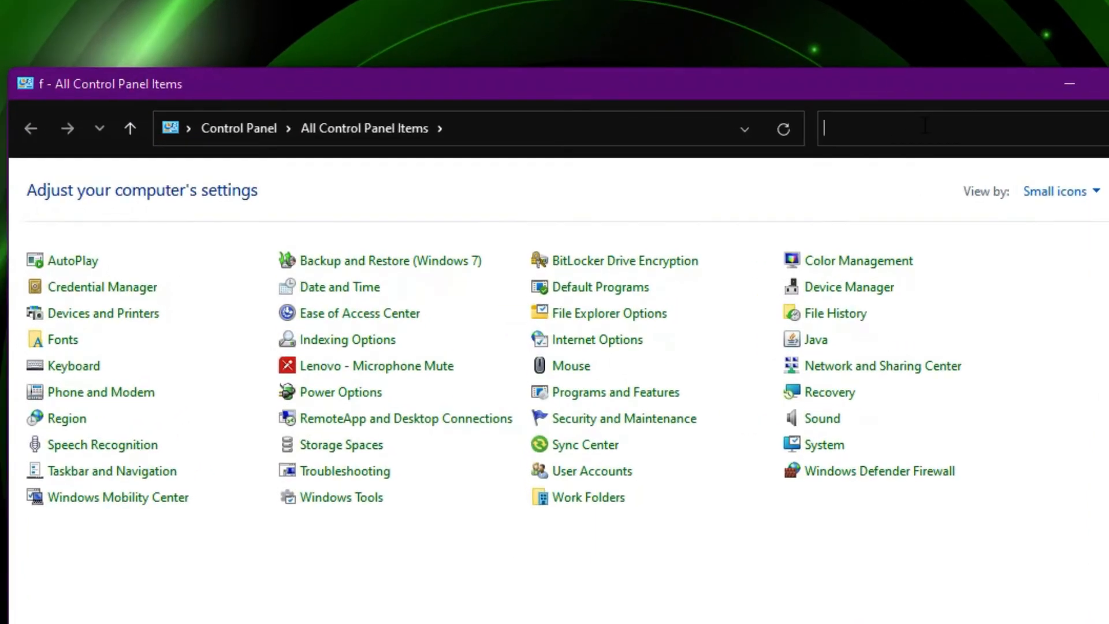
type("features")
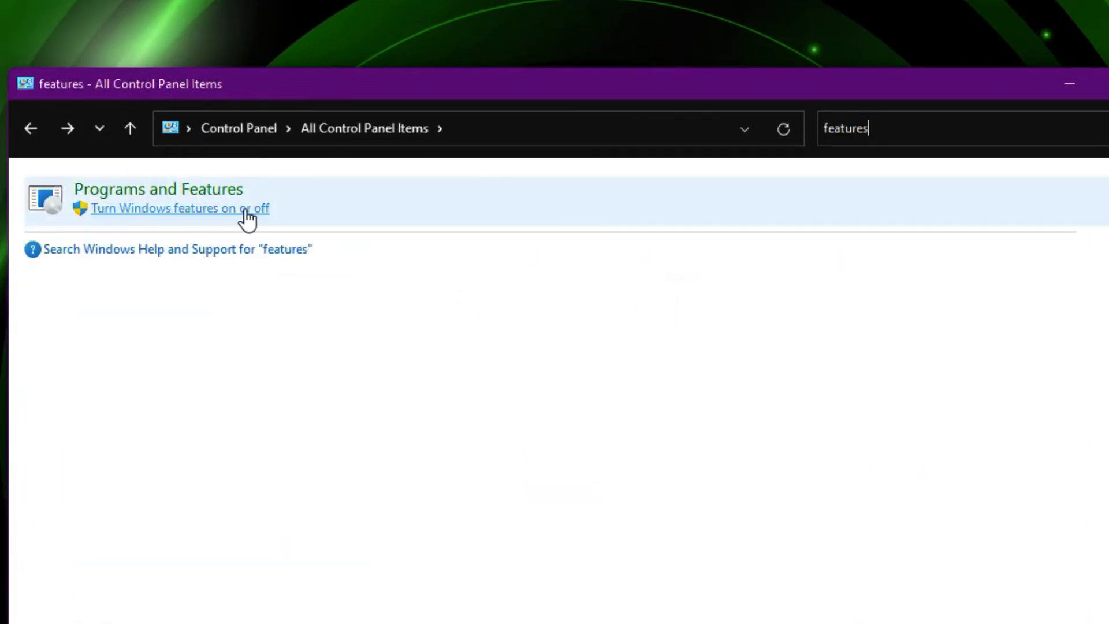
left_click(179, 208)
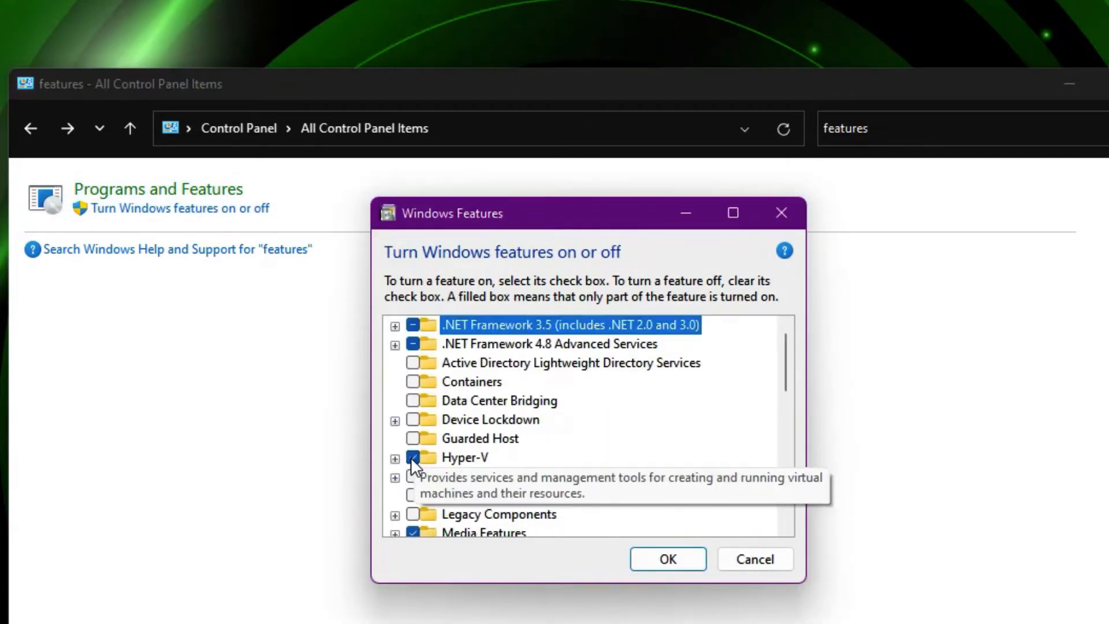
scroll("down", 3)
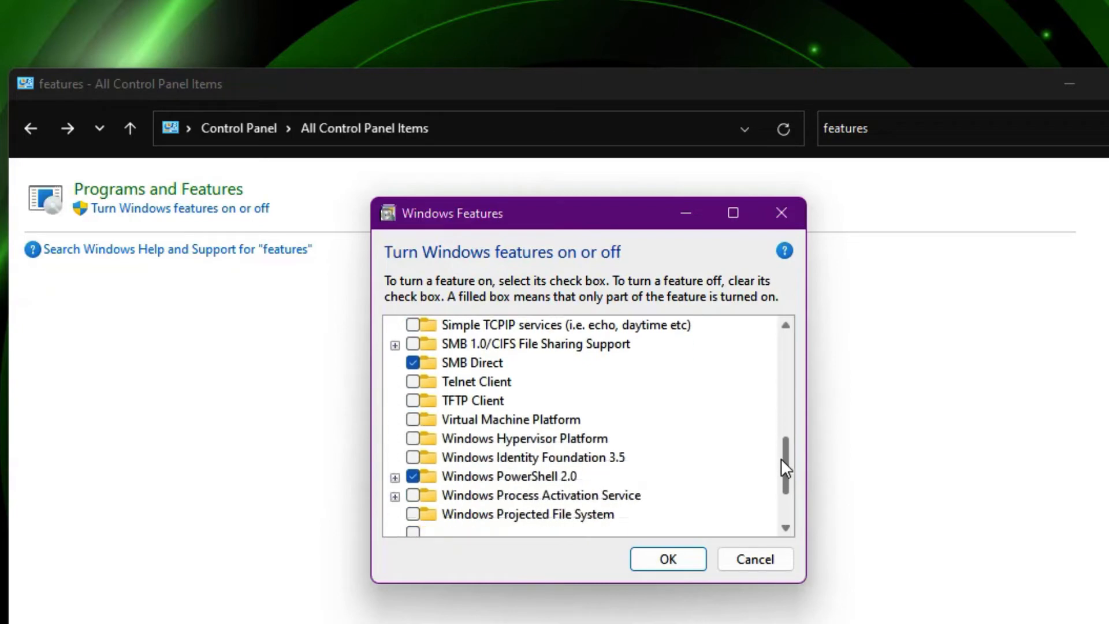
scroll("down", 3)
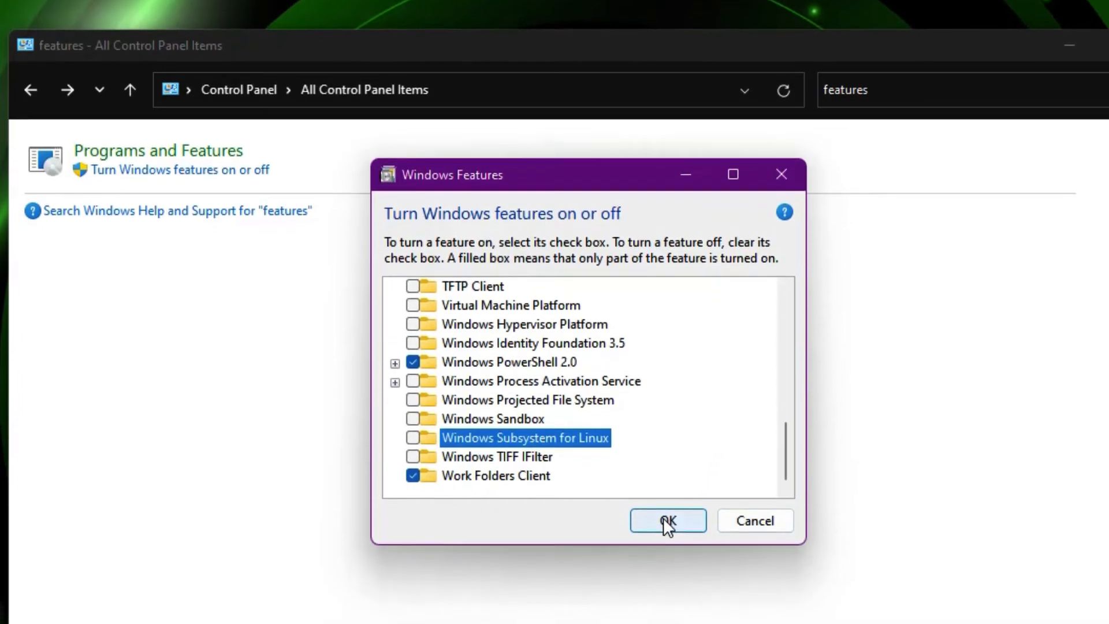
left_click(667, 521)
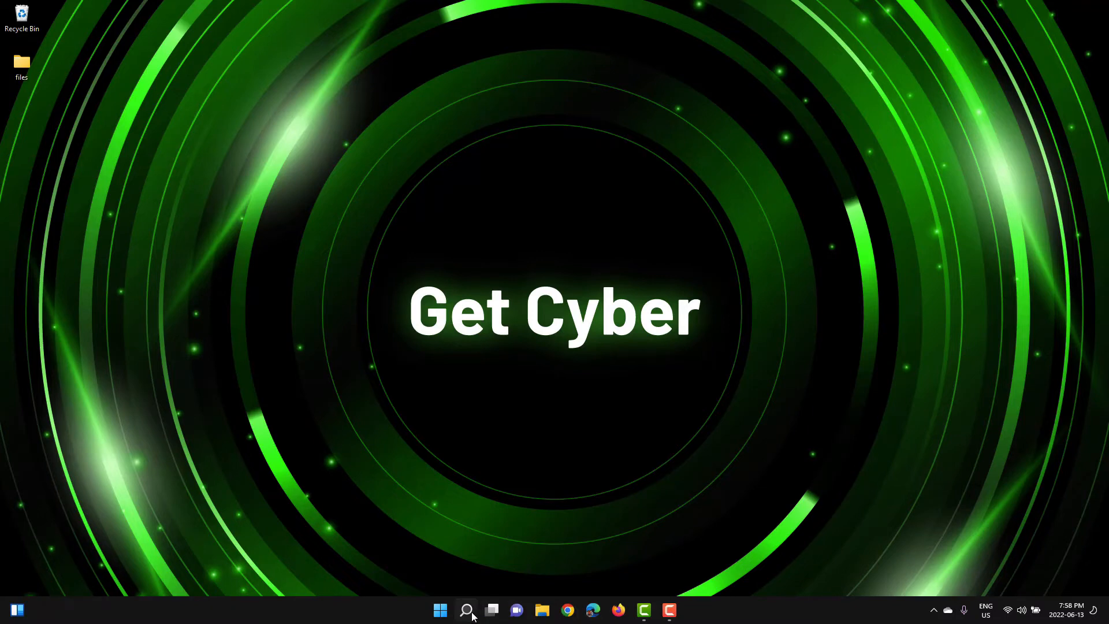
Relaunch VirtualBox from Windows search and start the Ubuntu GetCyber machine
left_click(465, 610)
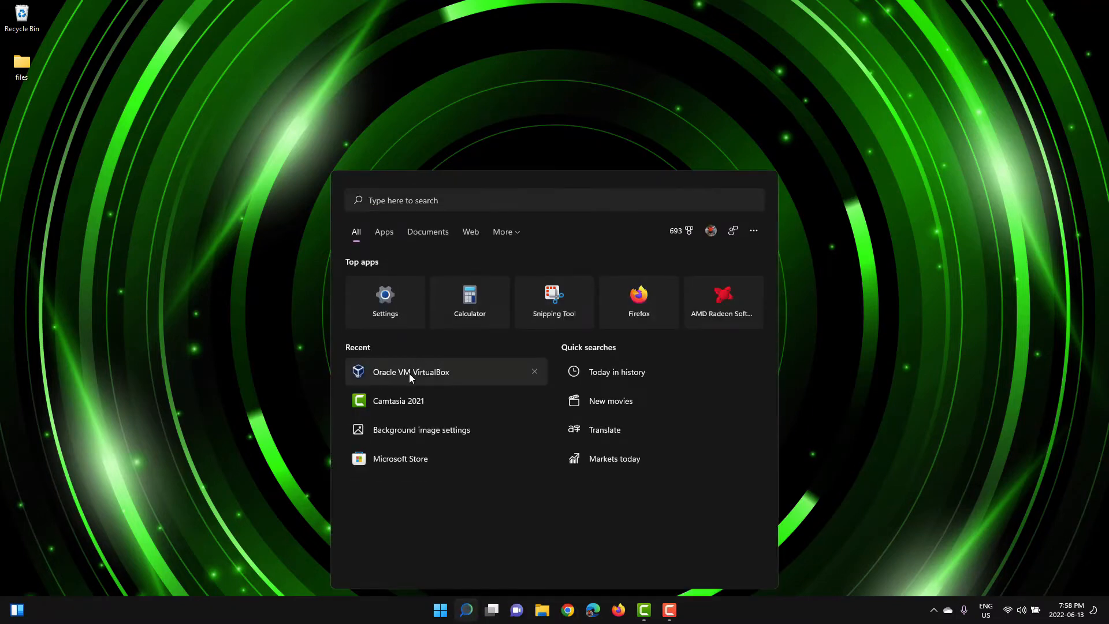
left_click(411, 371)
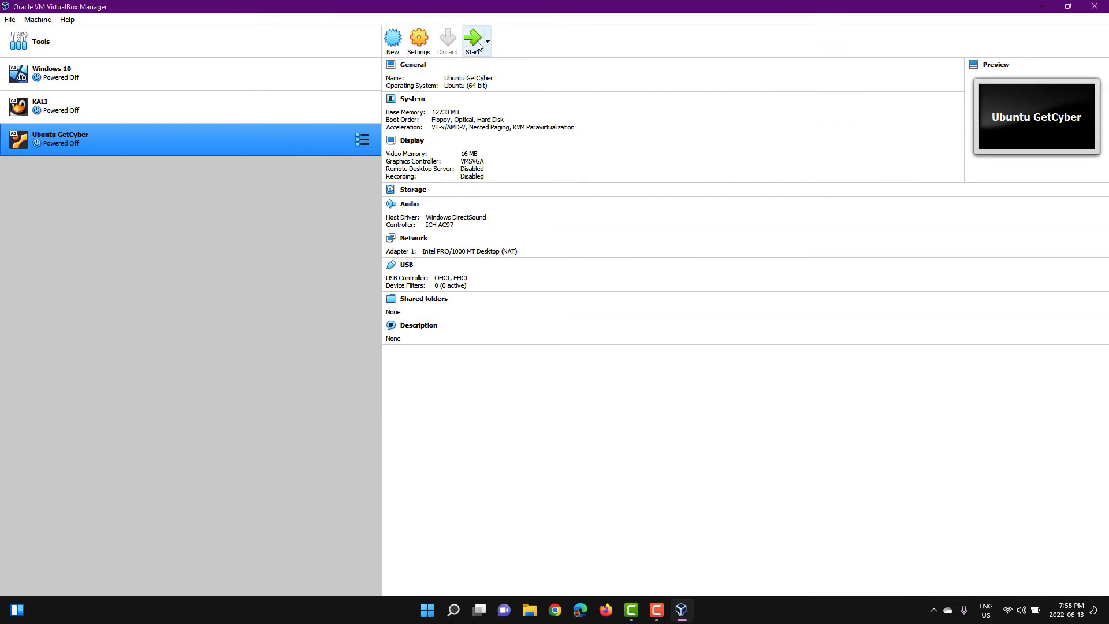
left_click(473, 38)
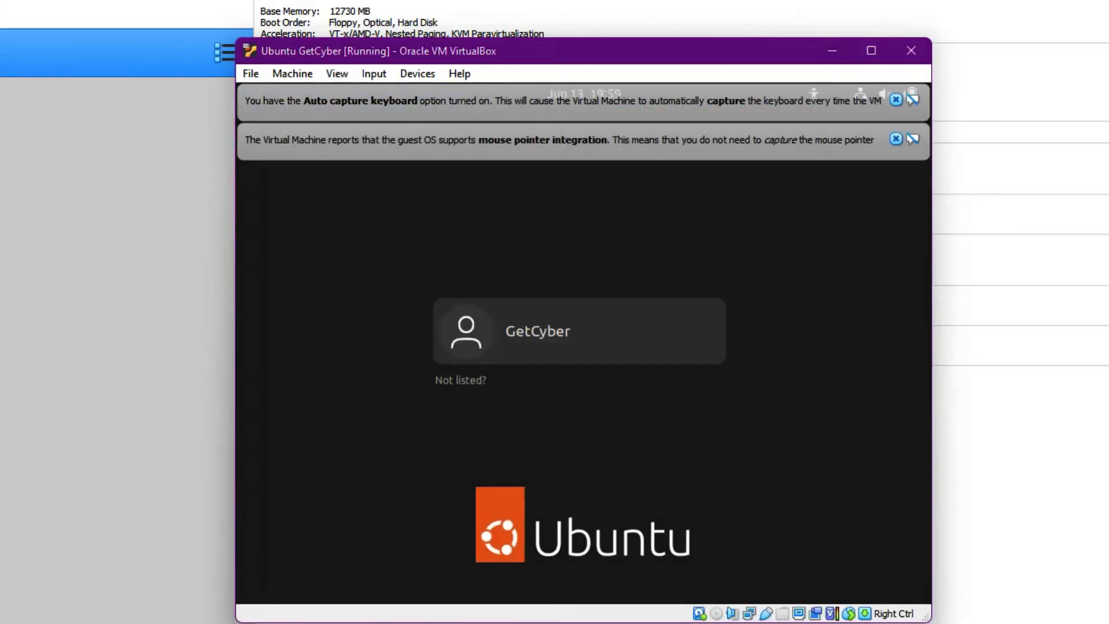
Log in to the Ubuntu guest as GetCyber with its password
left_click(579, 330)
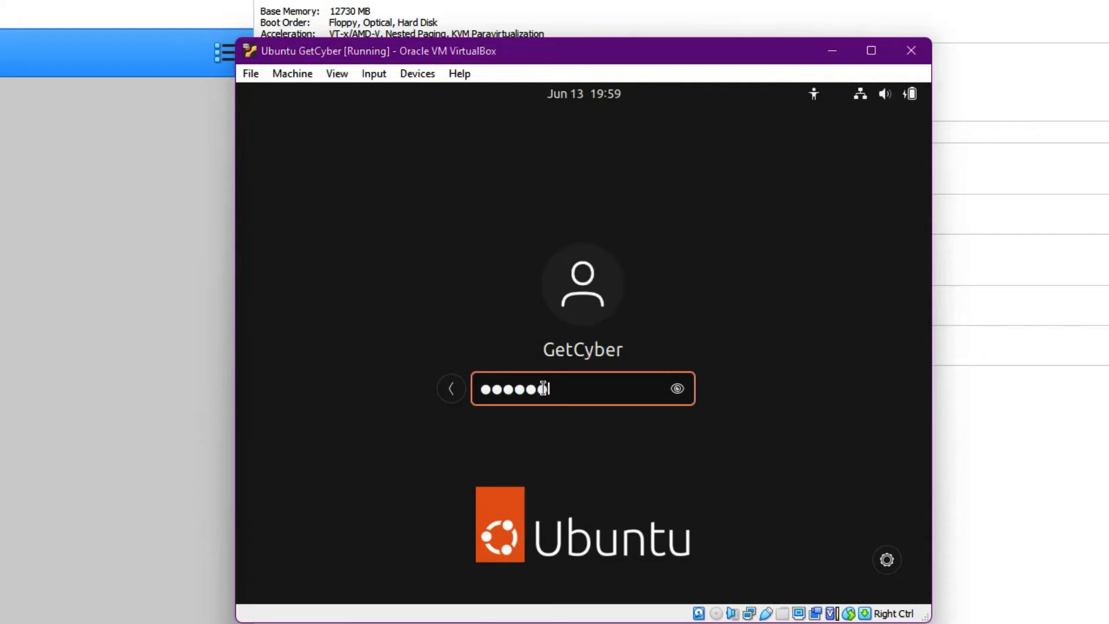
type("password")
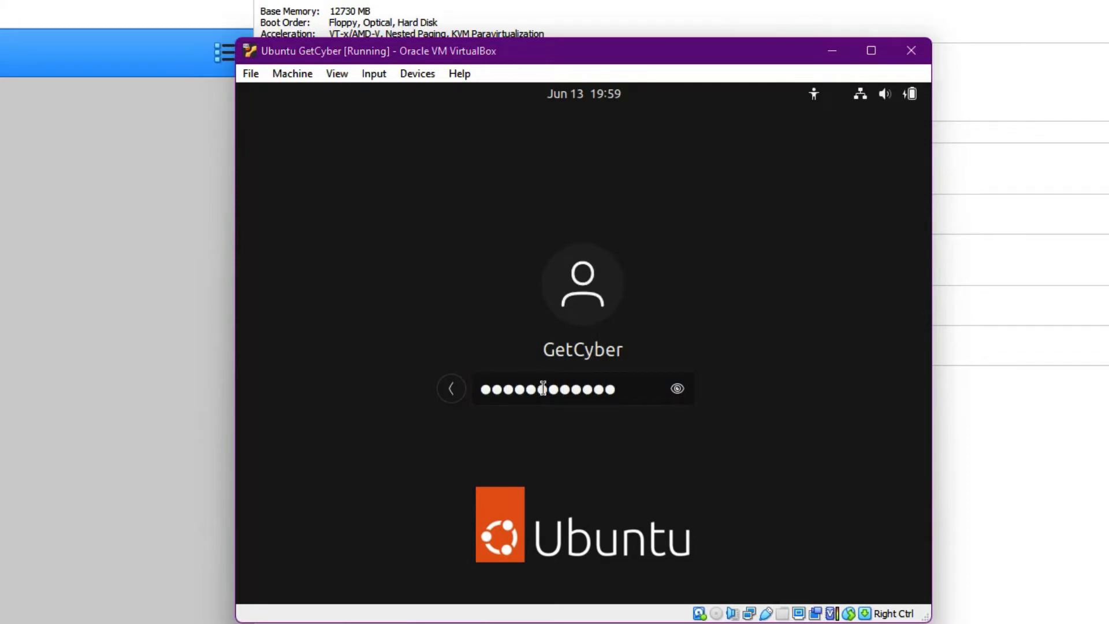
key("Return")
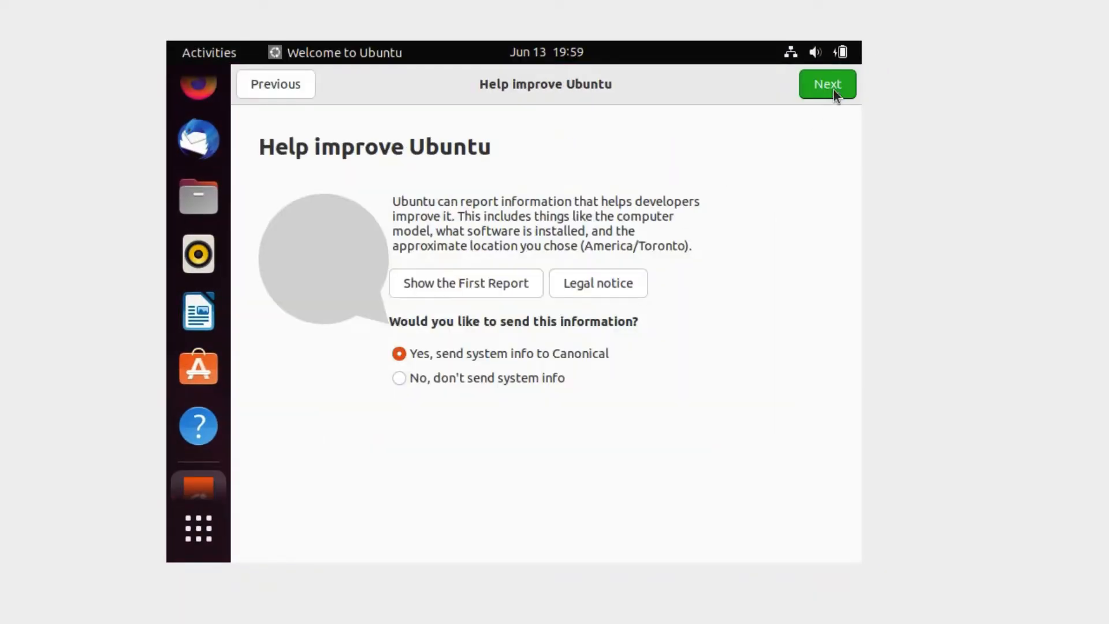
Finish the welcome wizard and launch Settings from the applications grid
left_click(826, 83)
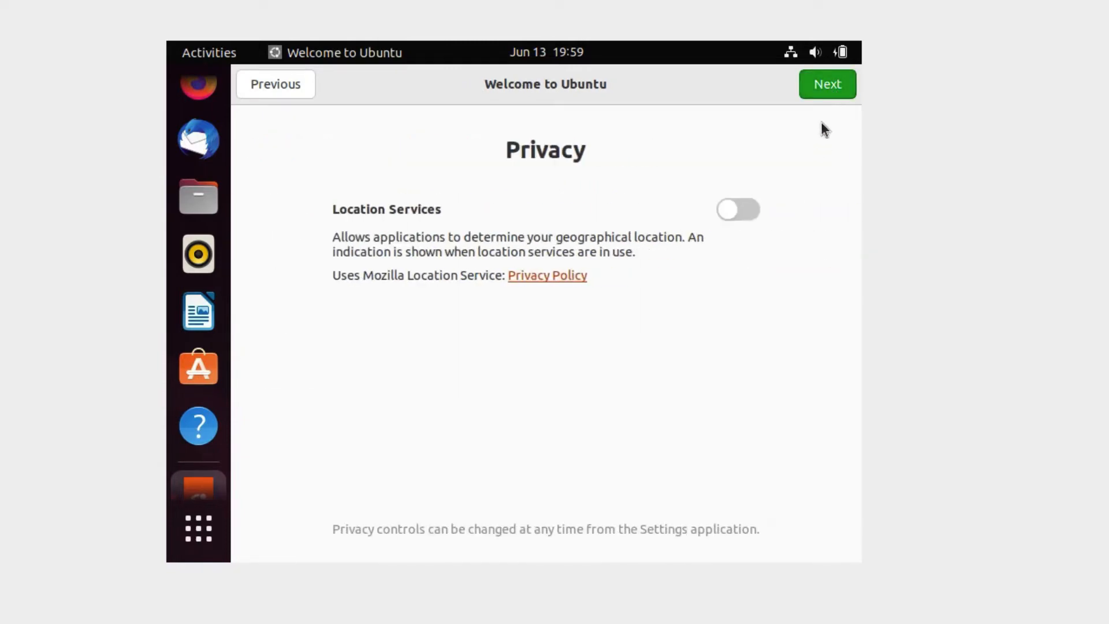
left_click(826, 83)
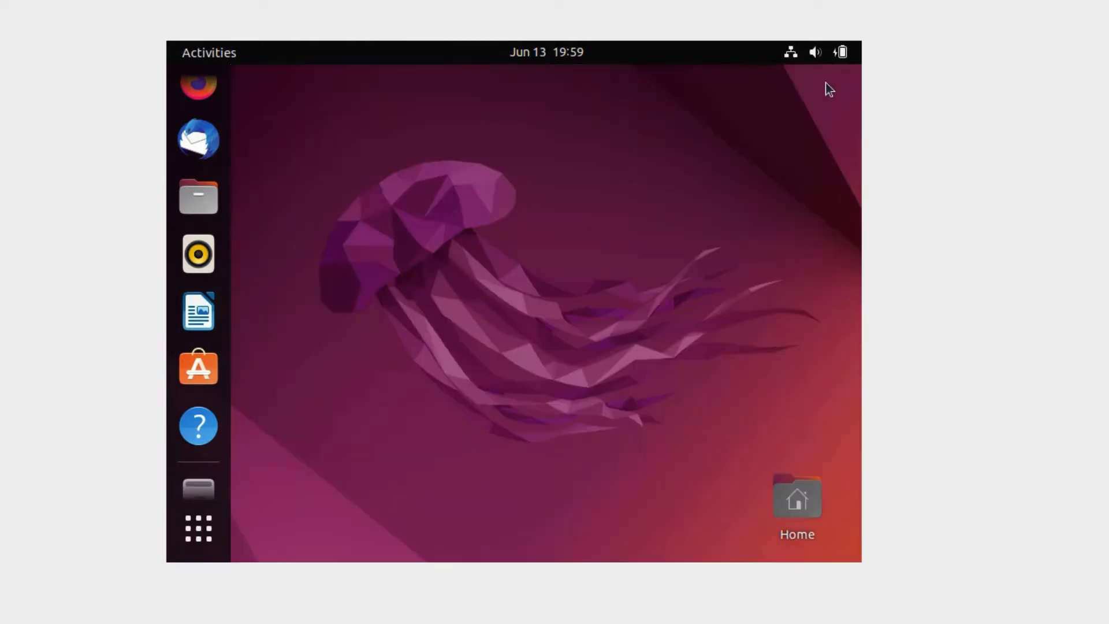
left_click(198, 528)
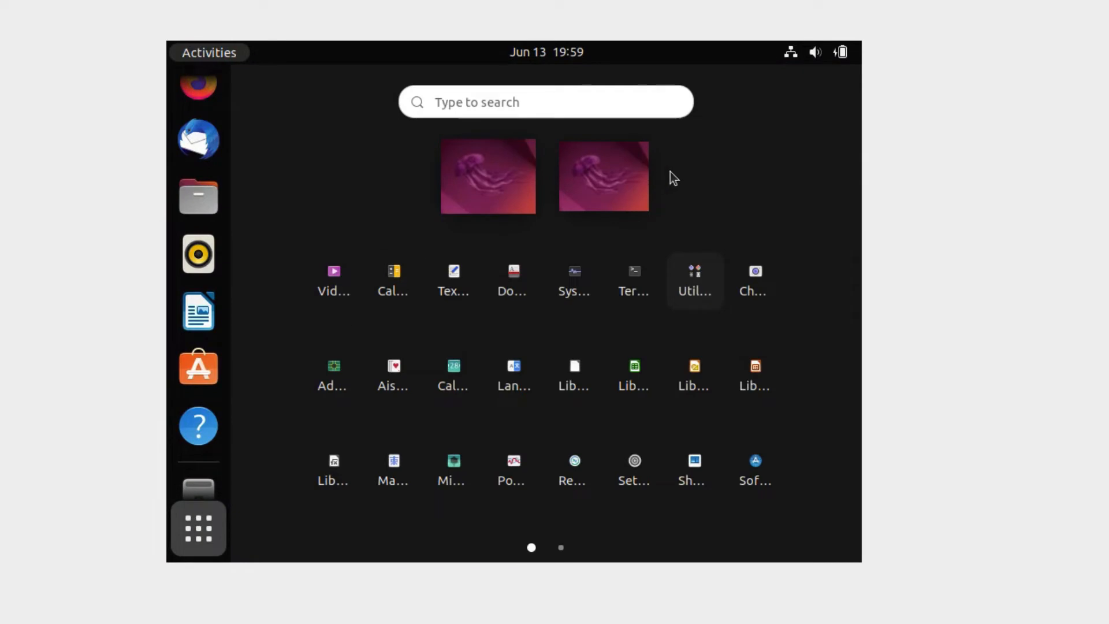
left_click(633, 461)
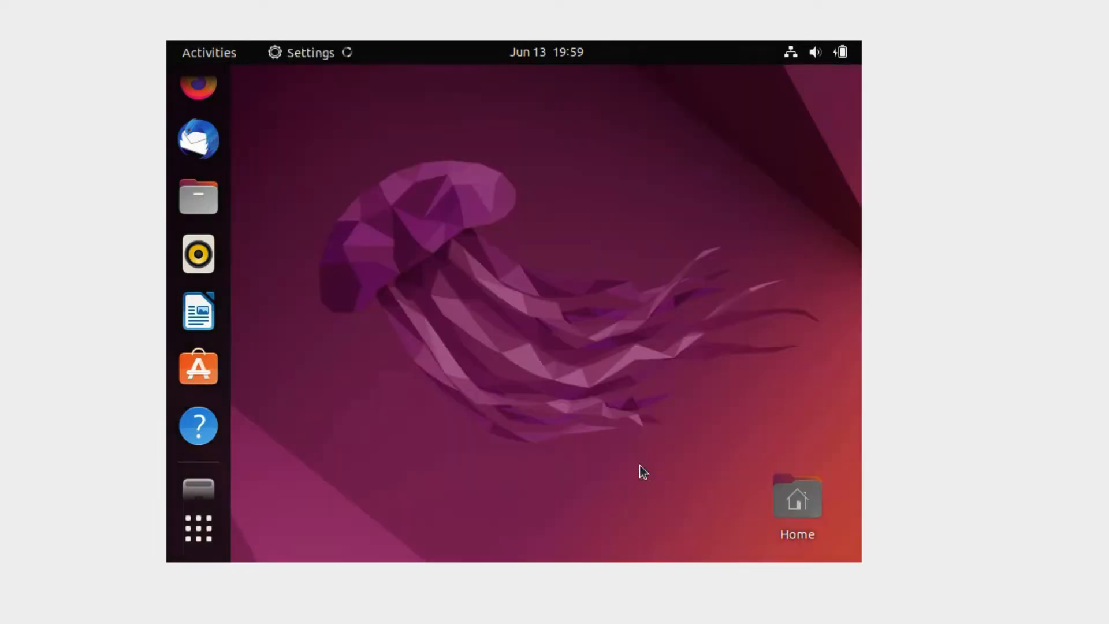
Apply and keep a 1920 × 1080 (16:9) display resolution, then close Settings
left_click(310, 51)
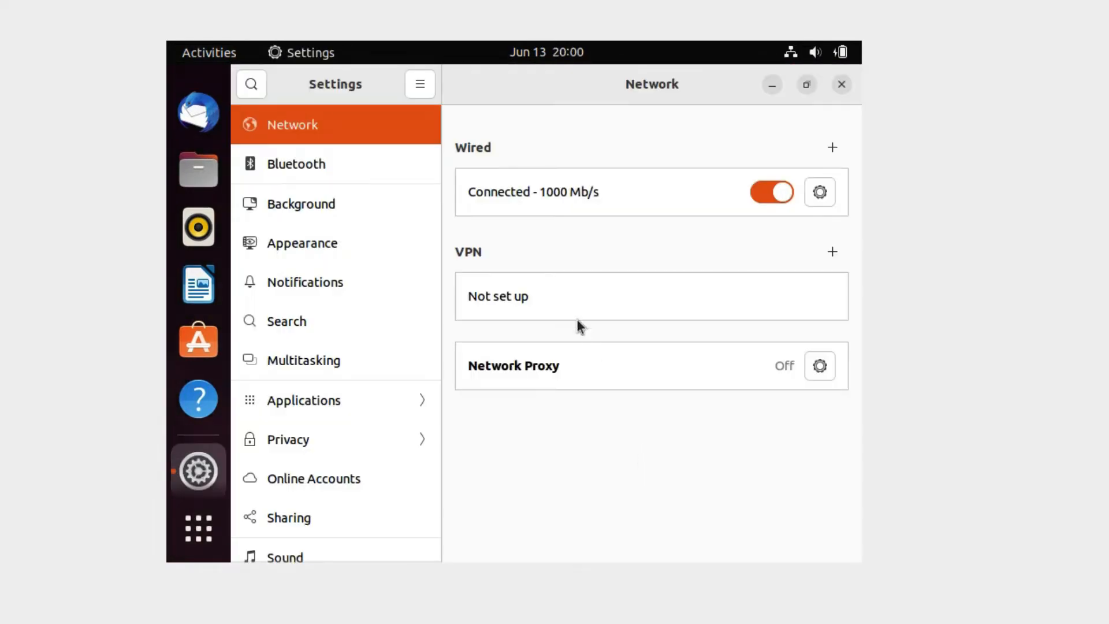
left_click(302, 242)
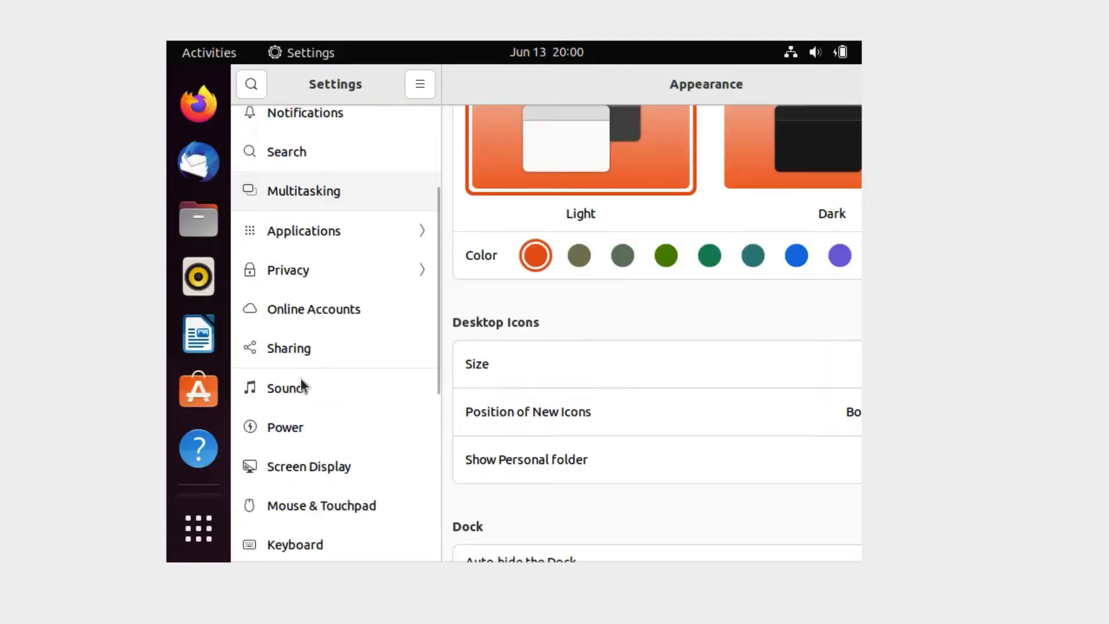
scroll("down", 3)
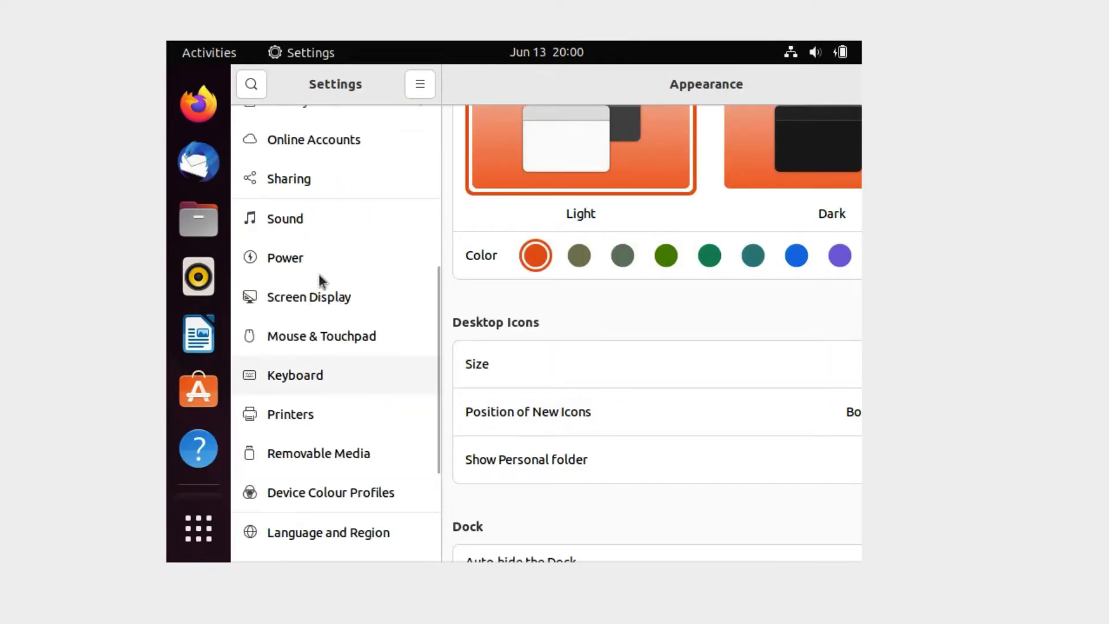
left_click(309, 296)
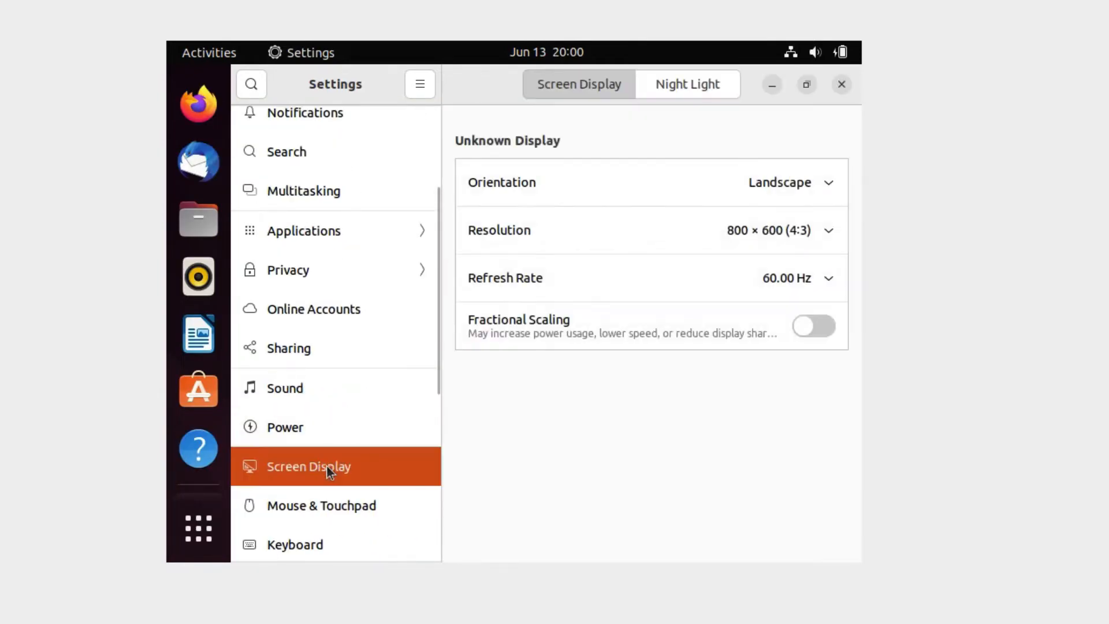
left_click(767, 229)
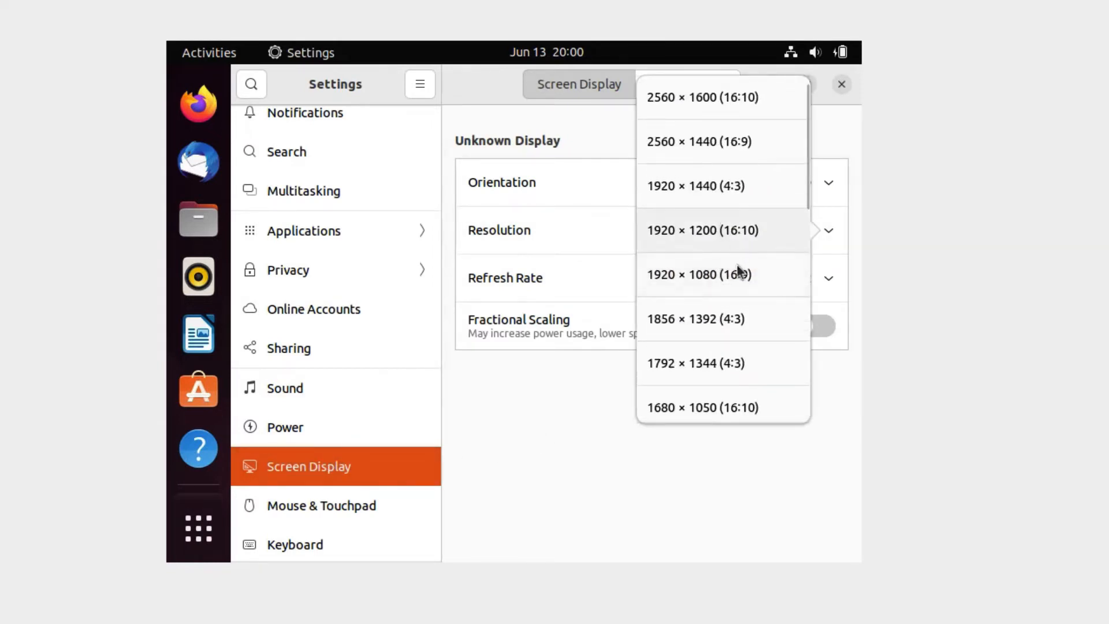
left_click(698, 275)
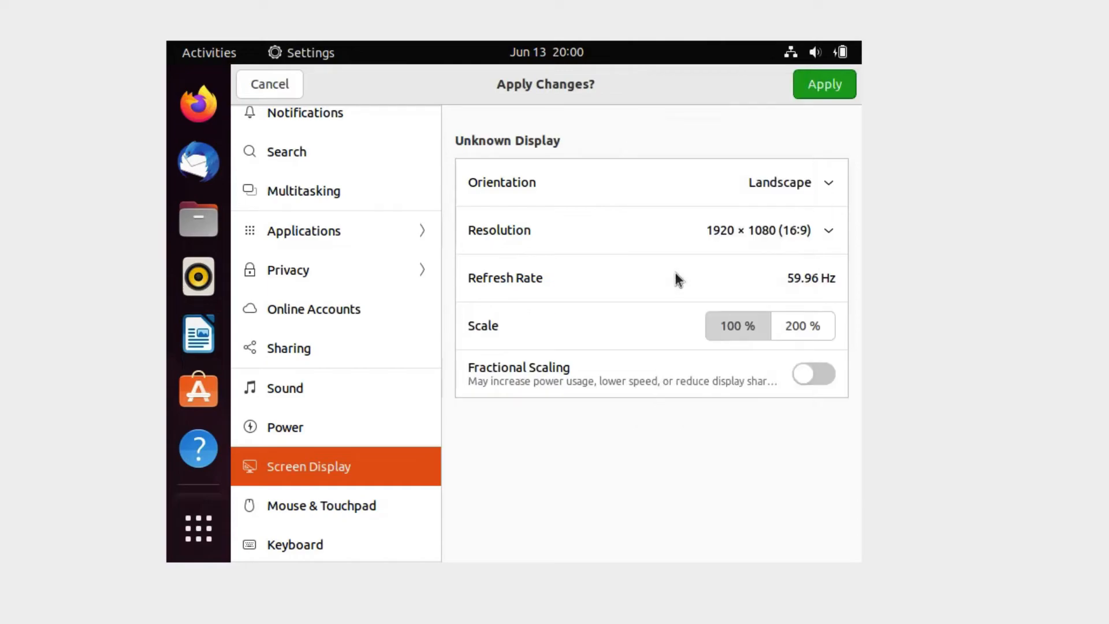
left_click(823, 83)
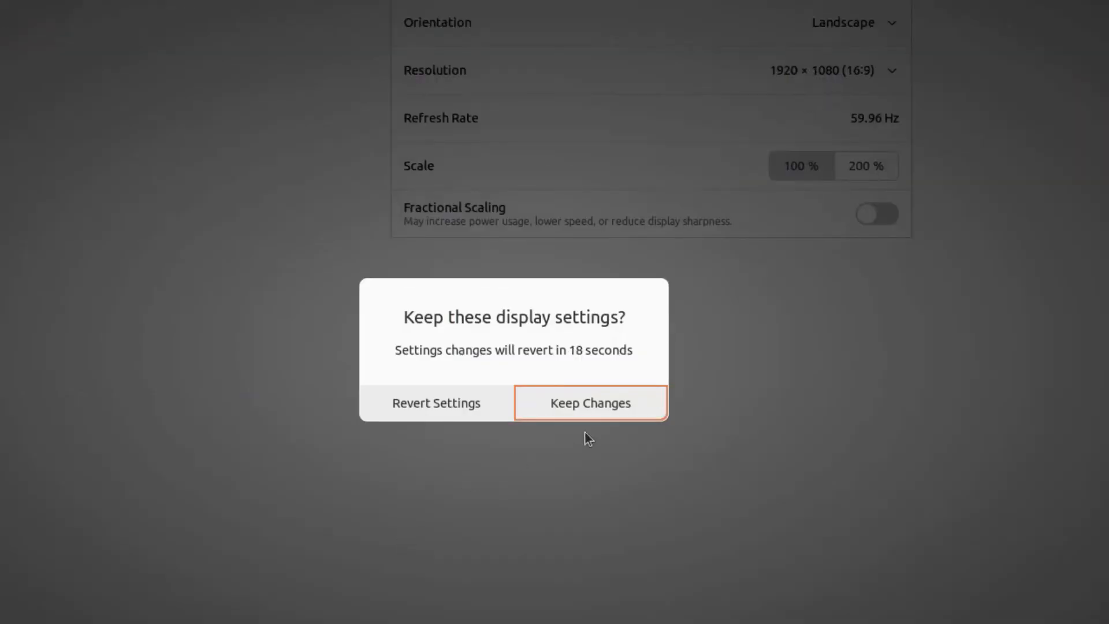
left_click(589, 403)
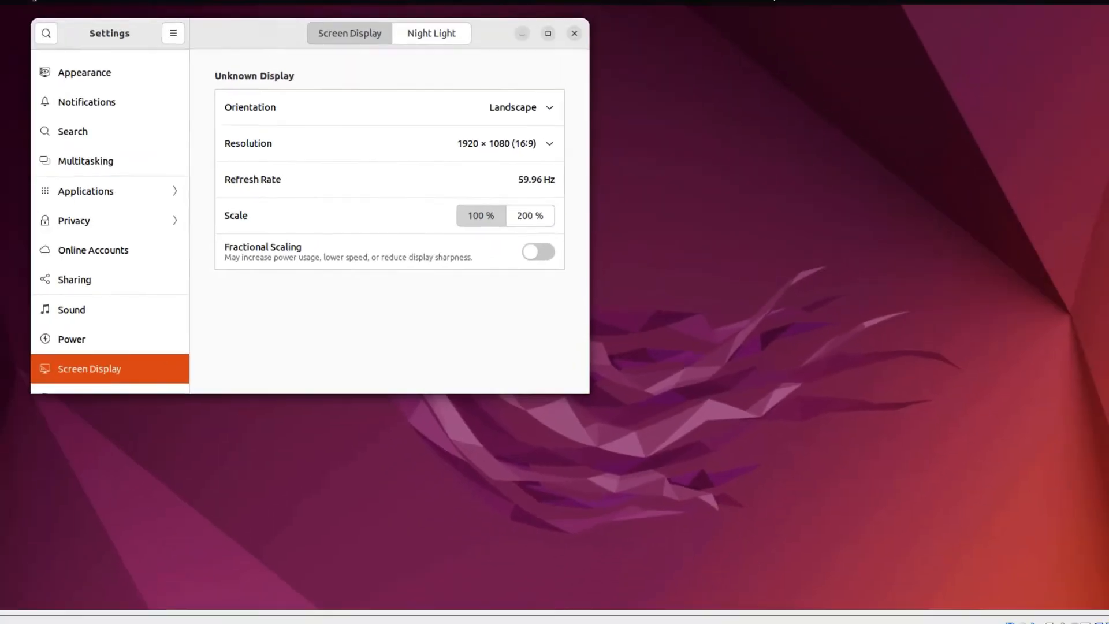
left_click(572, 32)
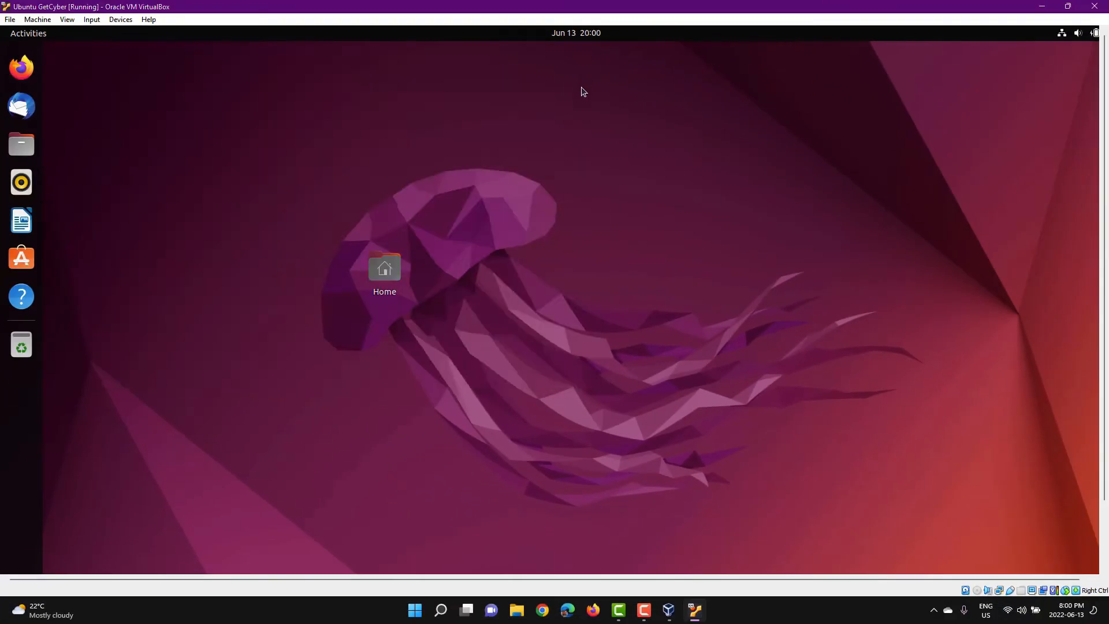
mouse_move(573, 127)
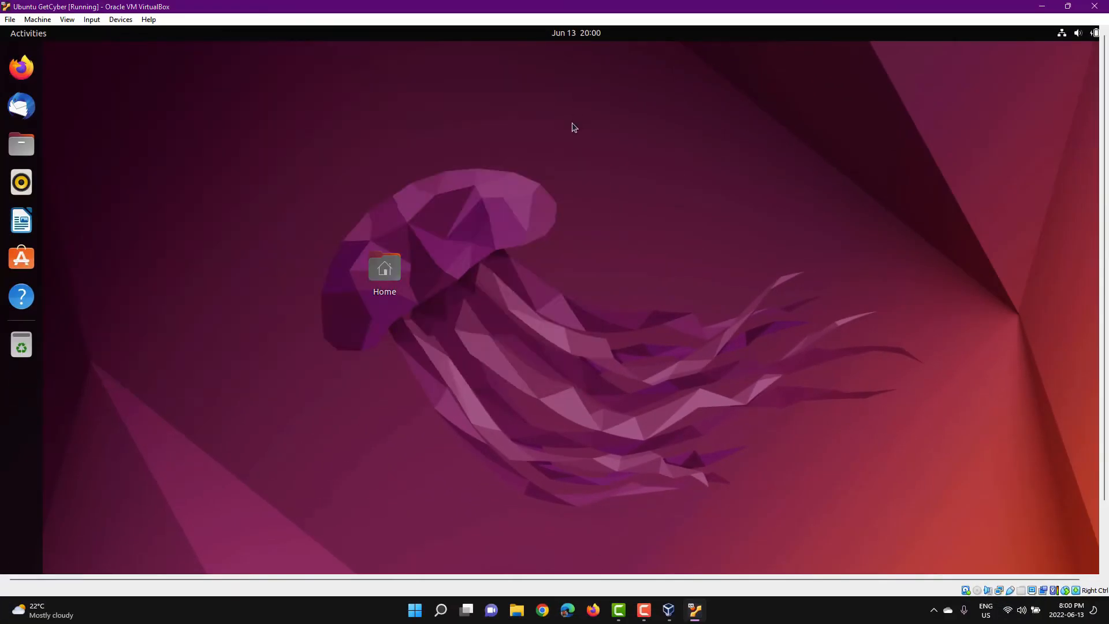
Switch to Microsoft Edge to search Google for balena etcher
left_click(21, 344)
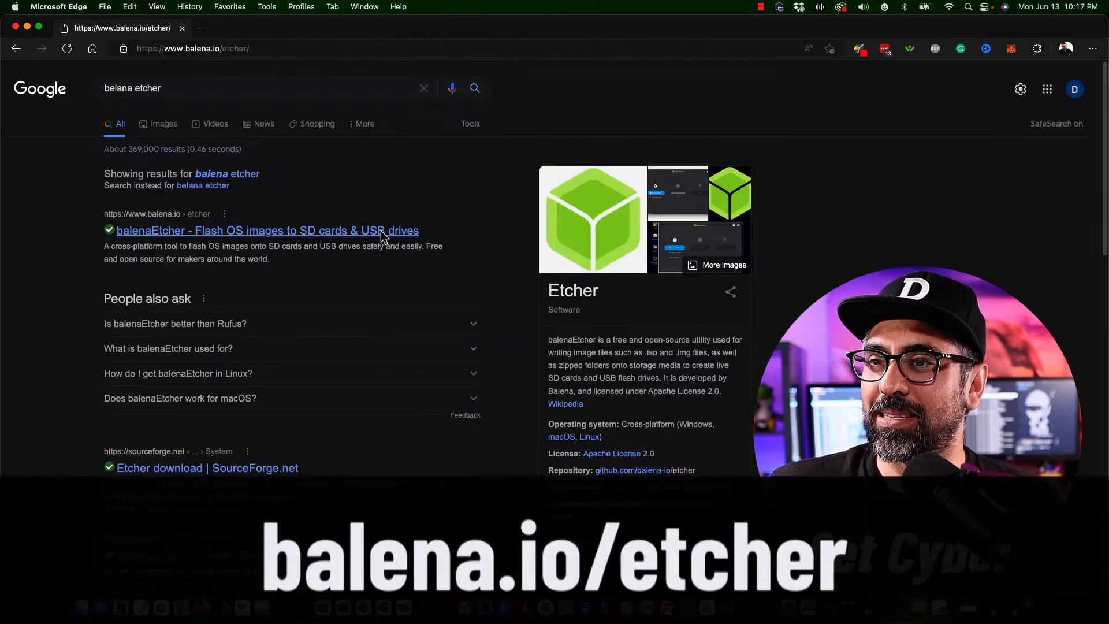
Download balenaEtcher 1.7.9 for macOS from balena.io and launch it from Applications
left_click(268, 230)
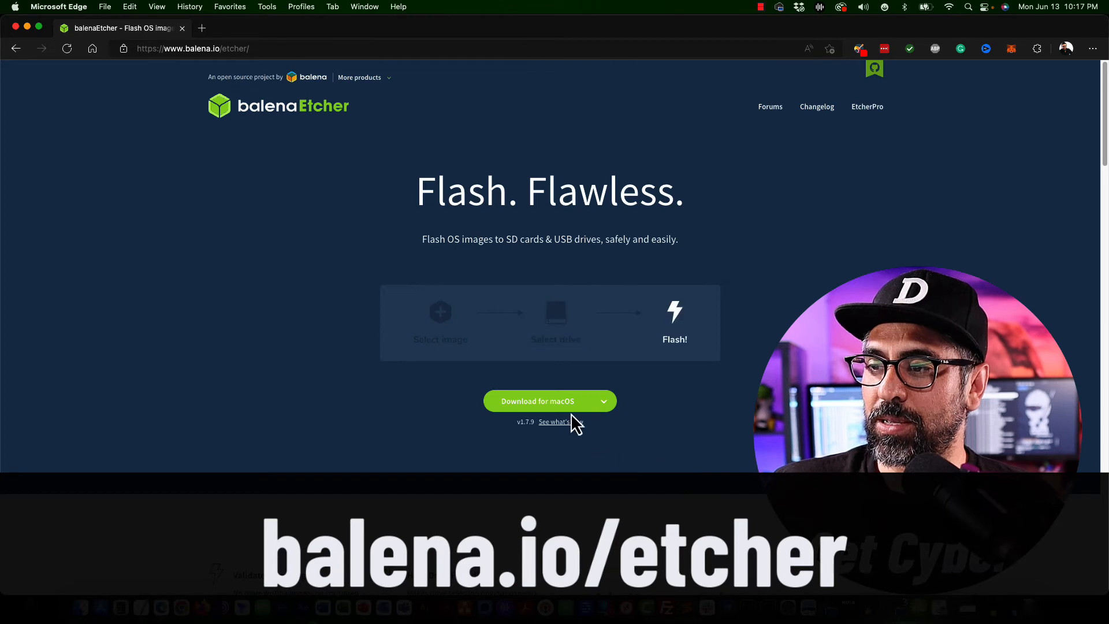
left_click(536, 401)
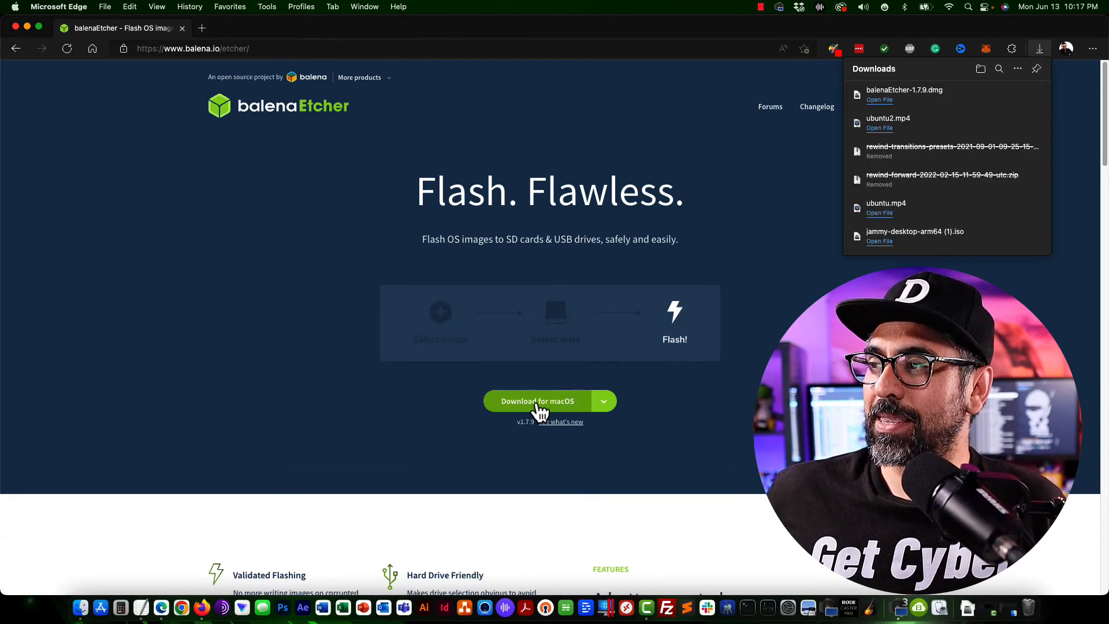
mouse_move(880, 99)
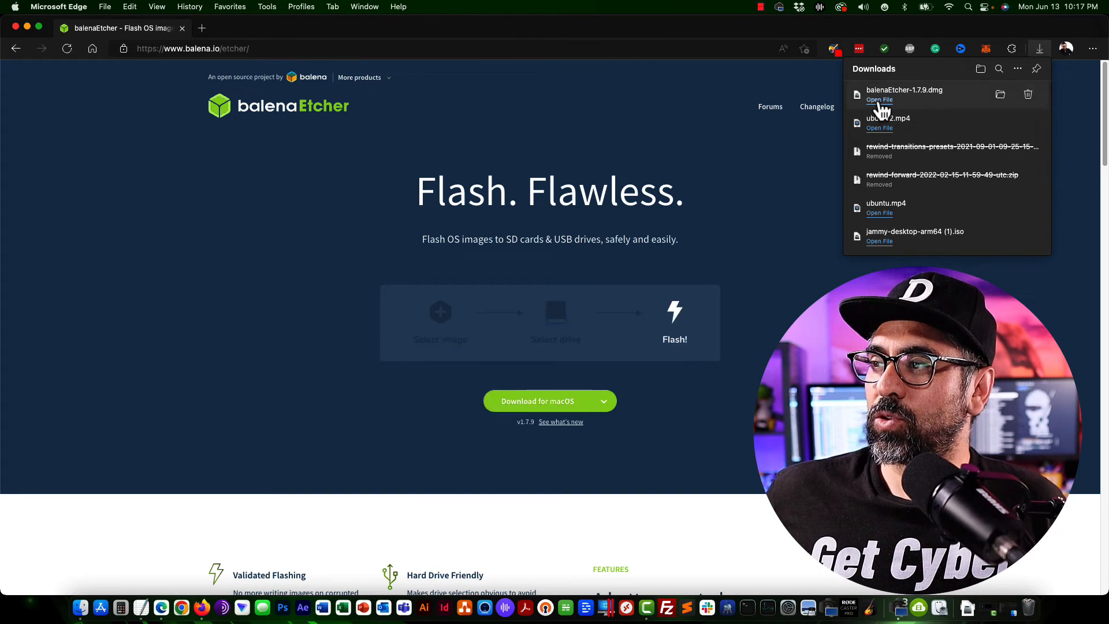
left_click(878, 100)
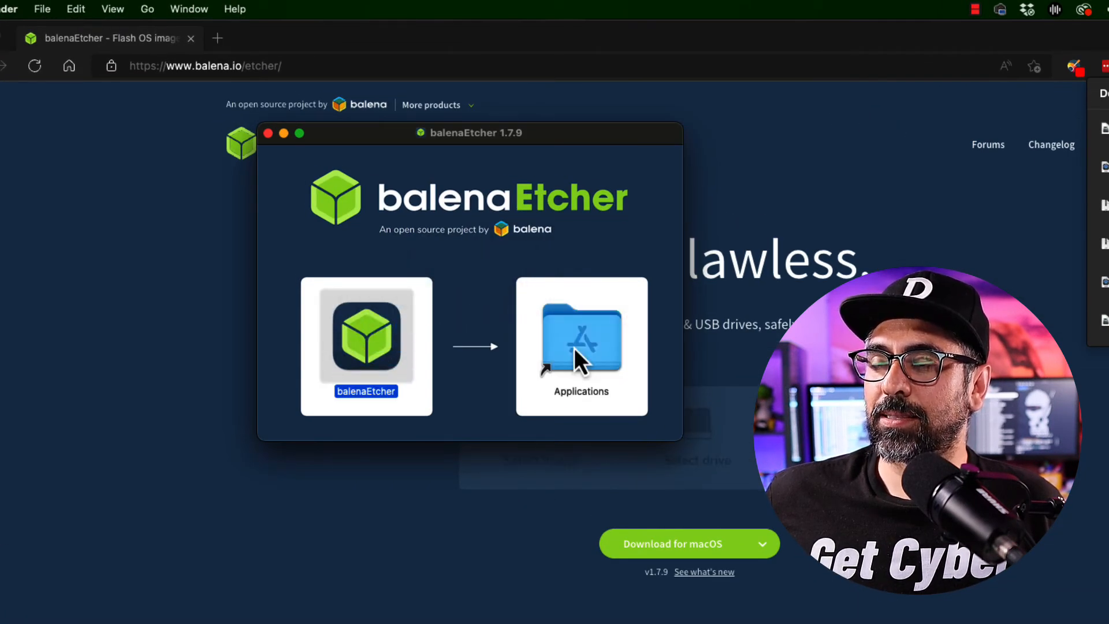
left_click(580, 336)
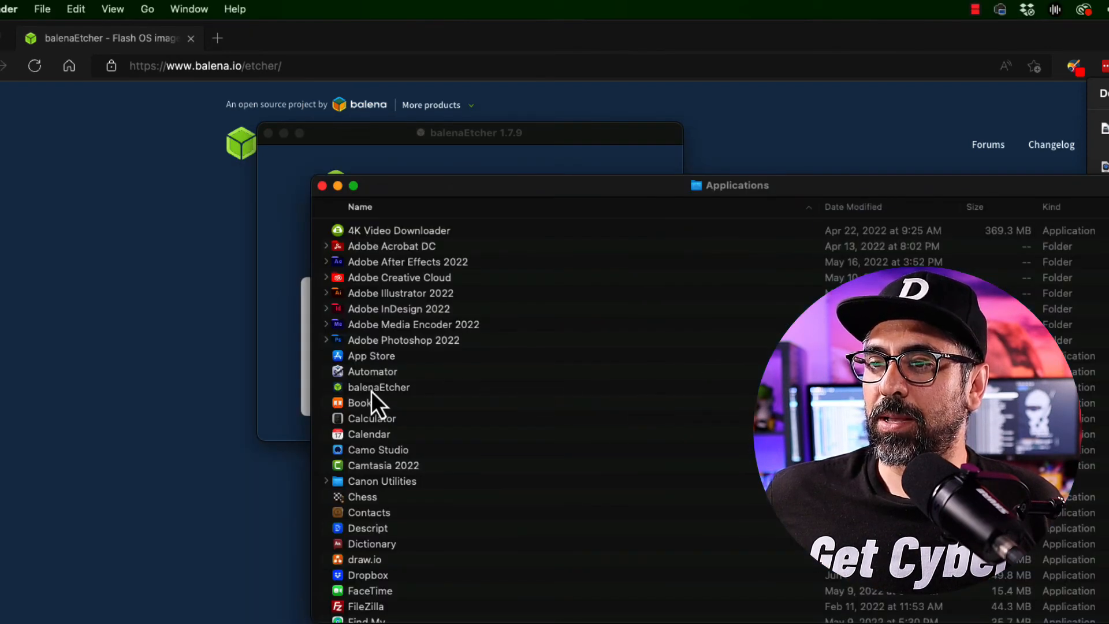
double_click(379, 387)
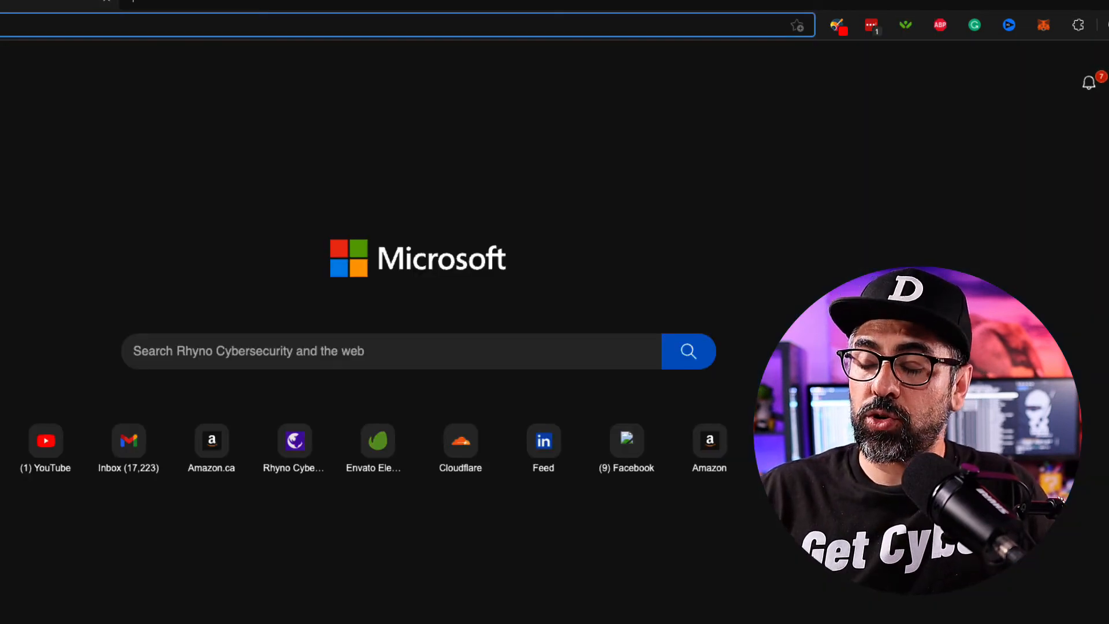
Search 'ubuntu 22.04 desktop' and download the 64-bit PC (AMD64) desktop image from releases.ubuntu.com
type("ubuntu 22.04 desktop")
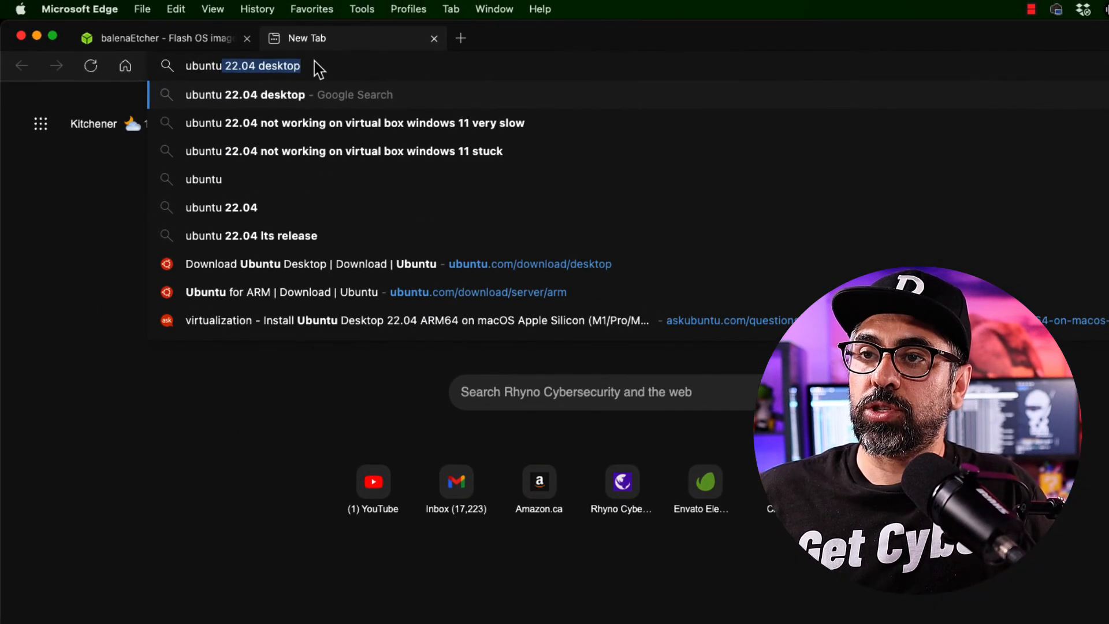
key("Return")
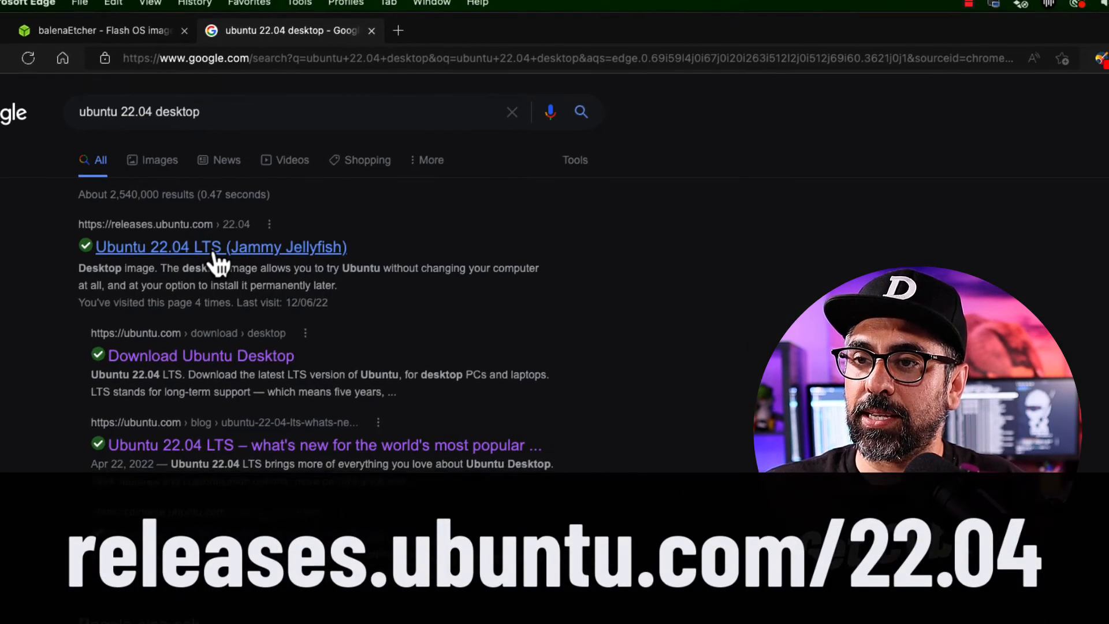
left_click(220, 246)
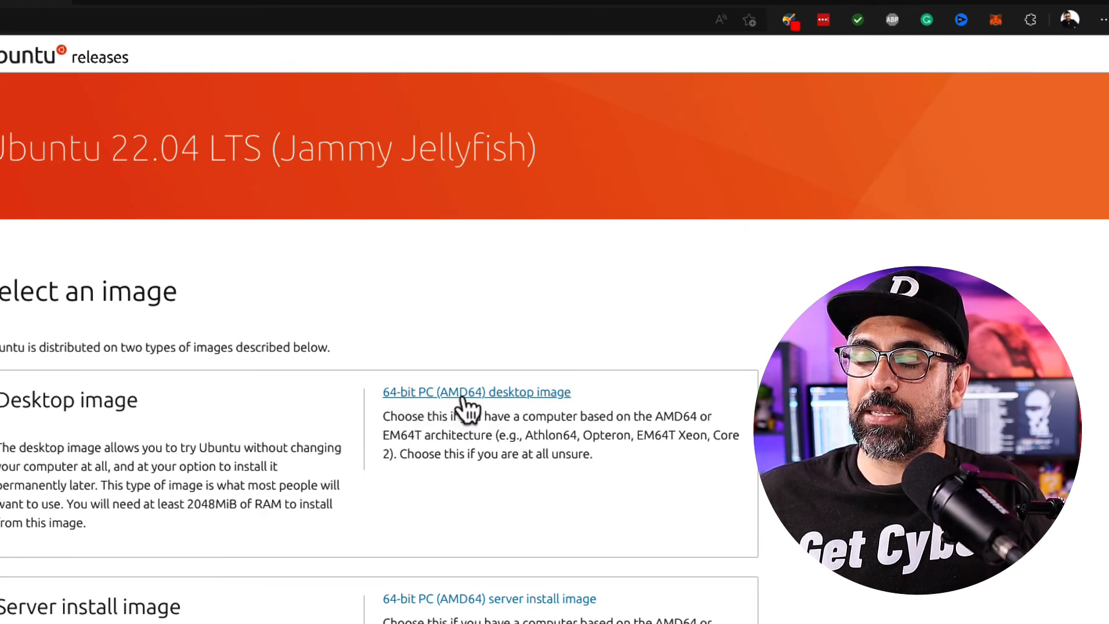
left_click(1033, 19)
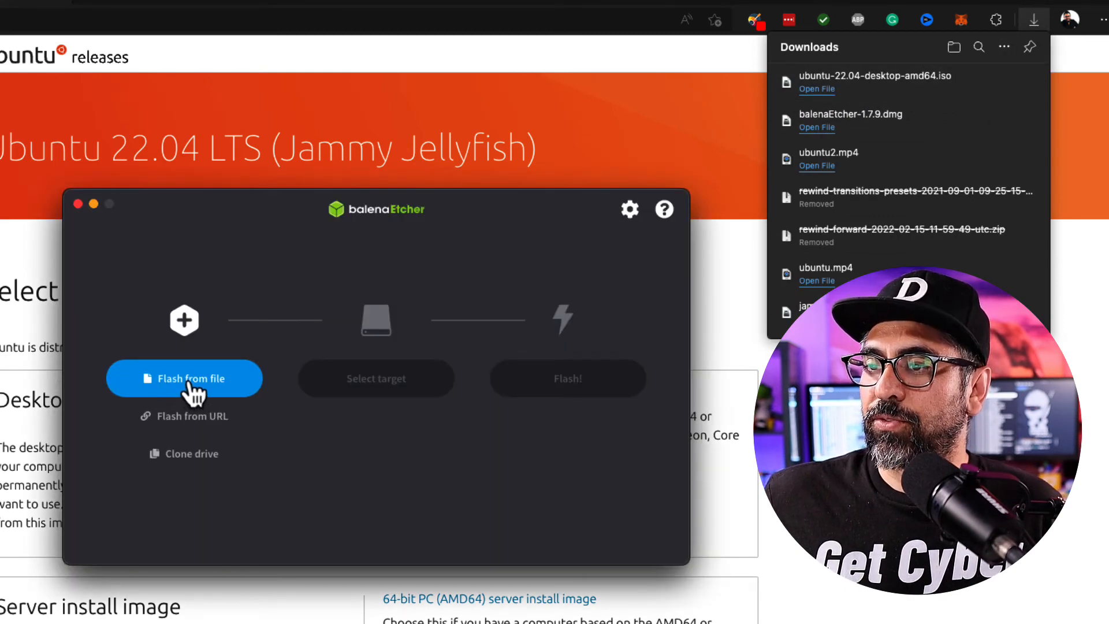
Choose the Ubuntu 22.04 ISO as the image and SMI USB DISK Media as target
left_click(183, 379)
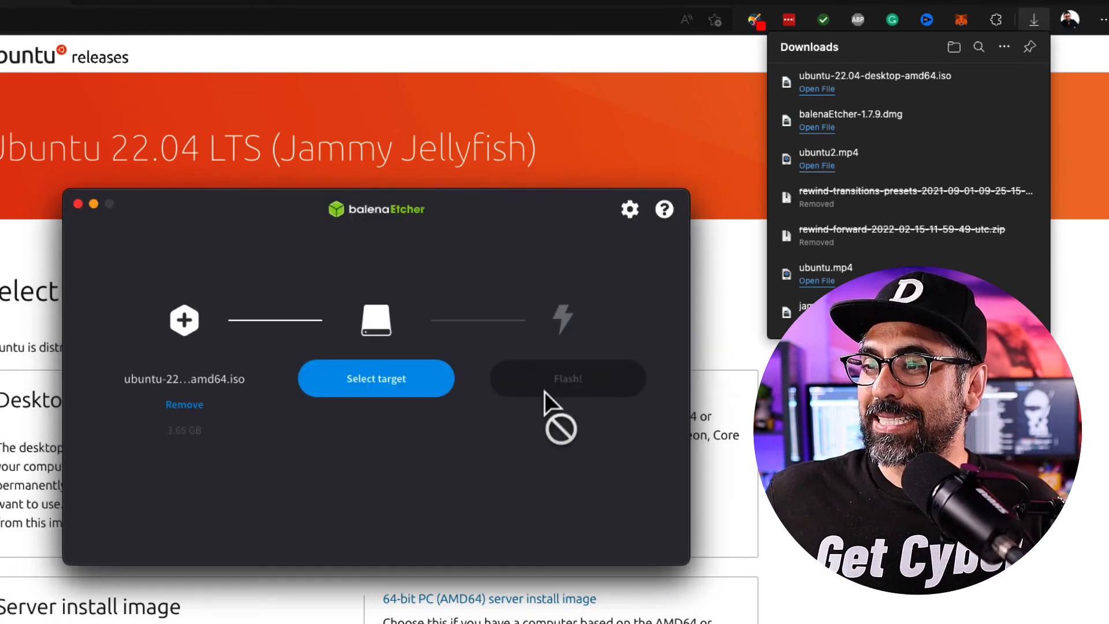
left_click(375, 378)
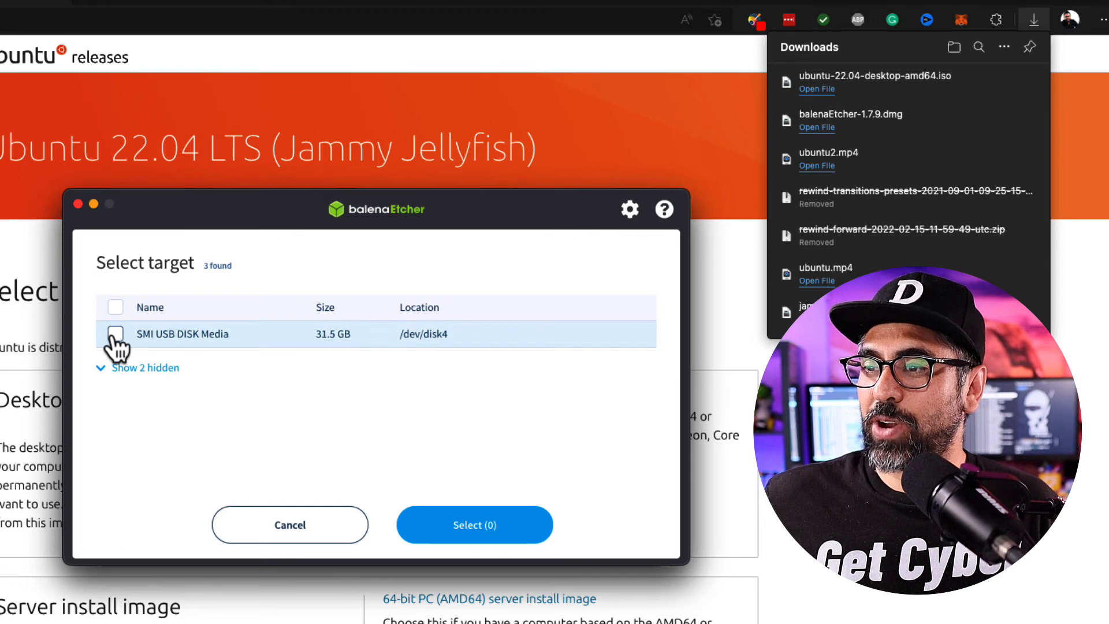
left_click(116, 333)
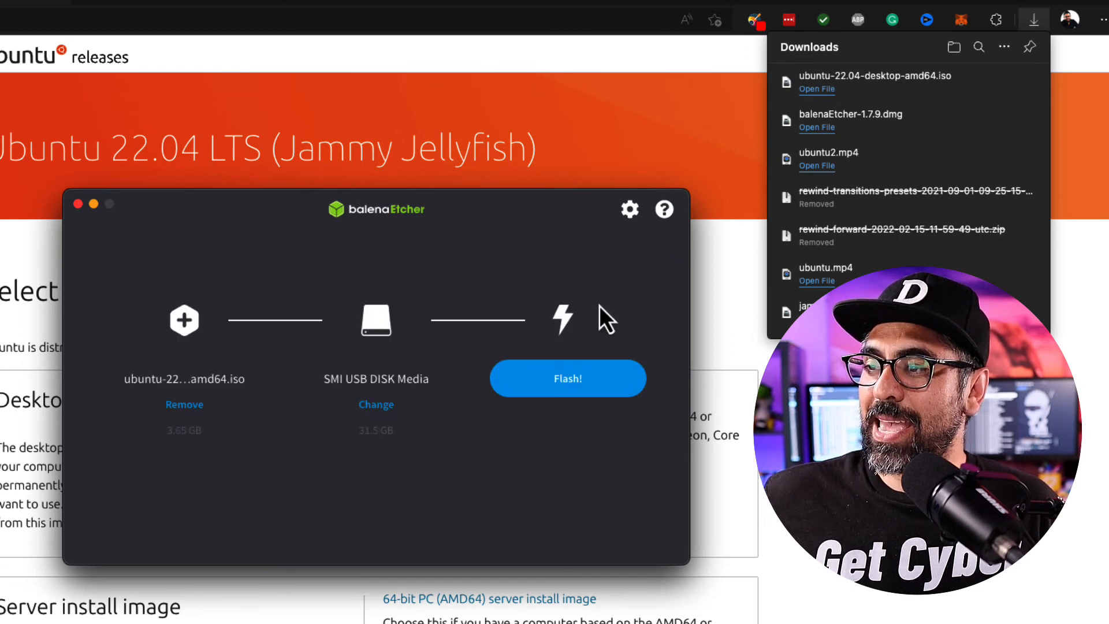
Flash the USB drive after entering the admin password, then close balenaEtcher
left_click(567, 378)
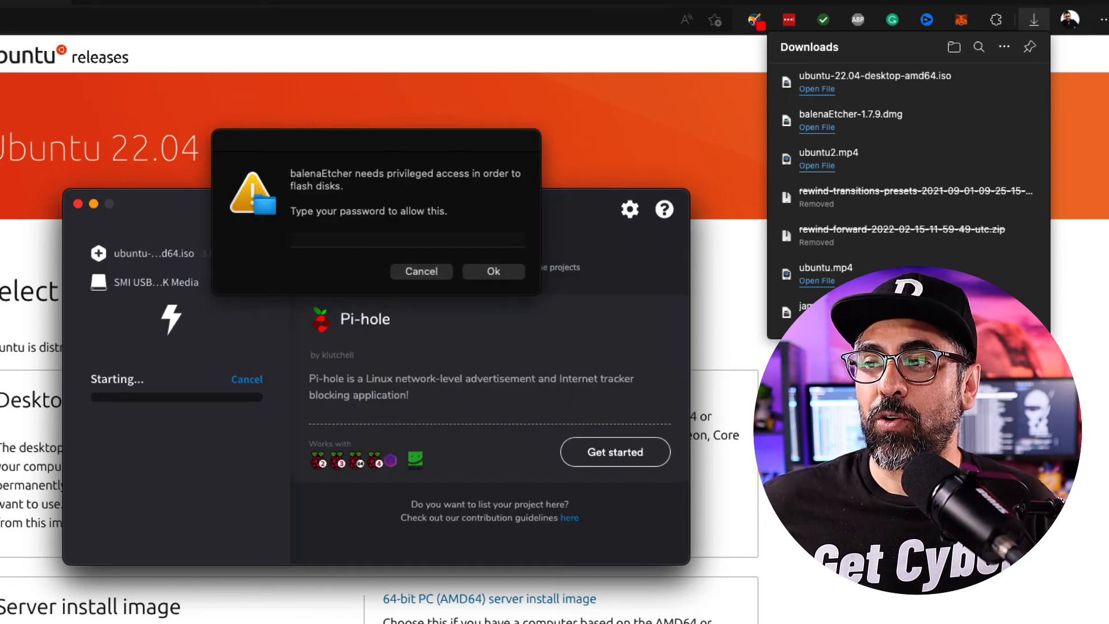
left_click(407, 240)
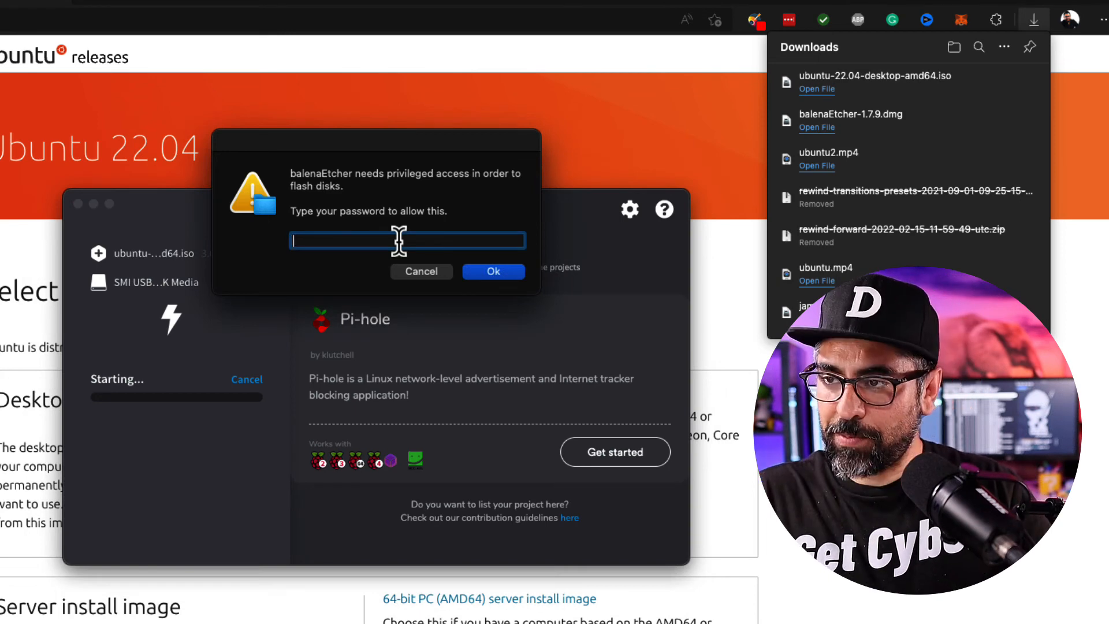
left_click(493, 271)
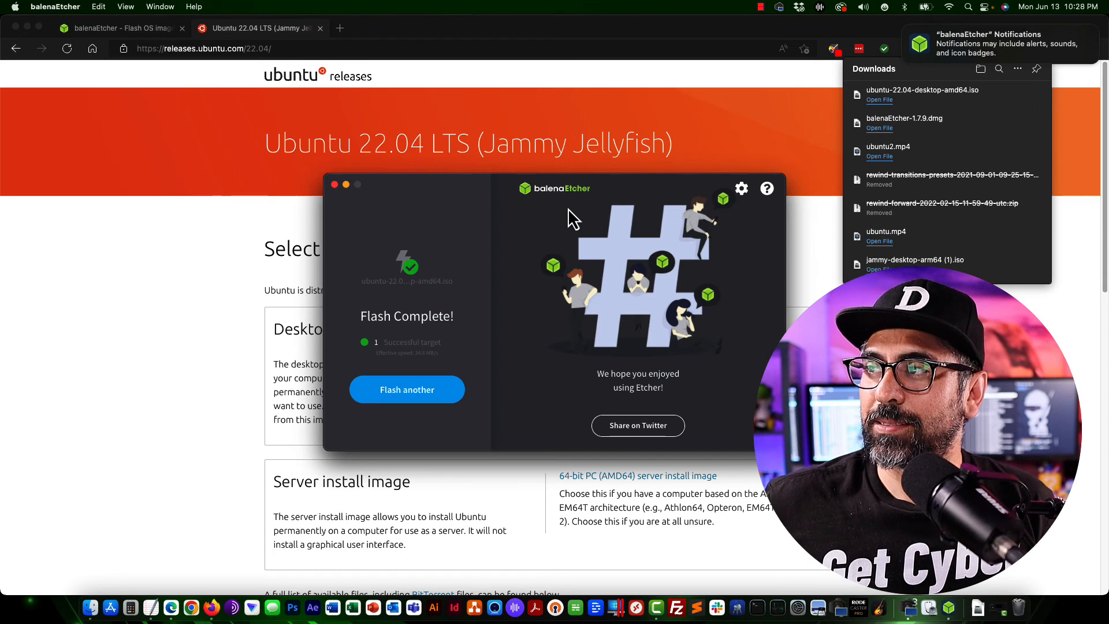
left_click(335, 185)
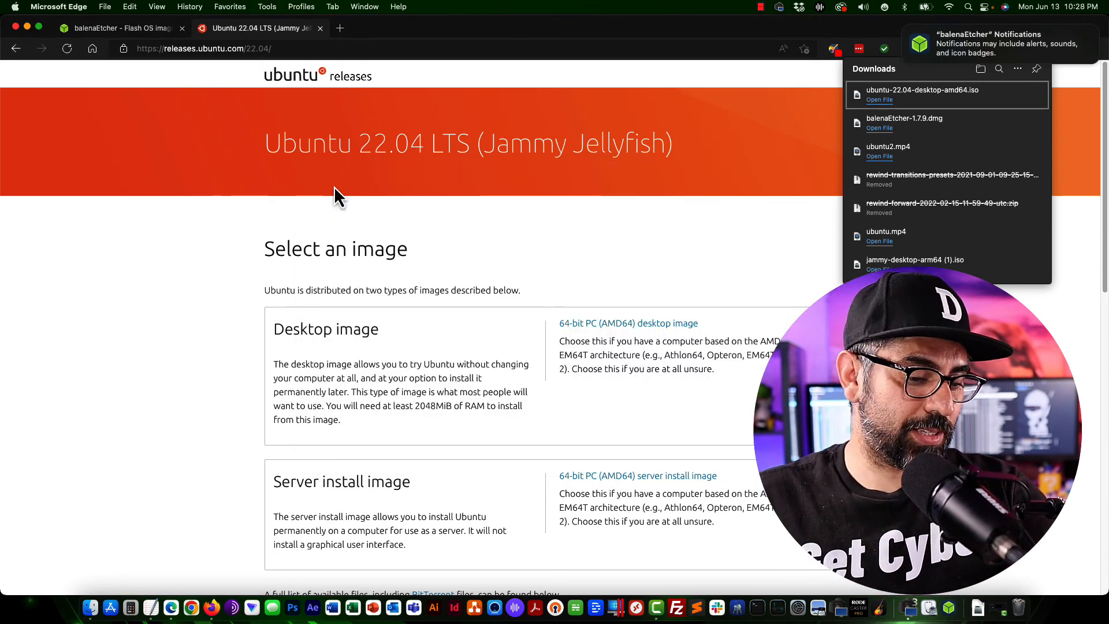